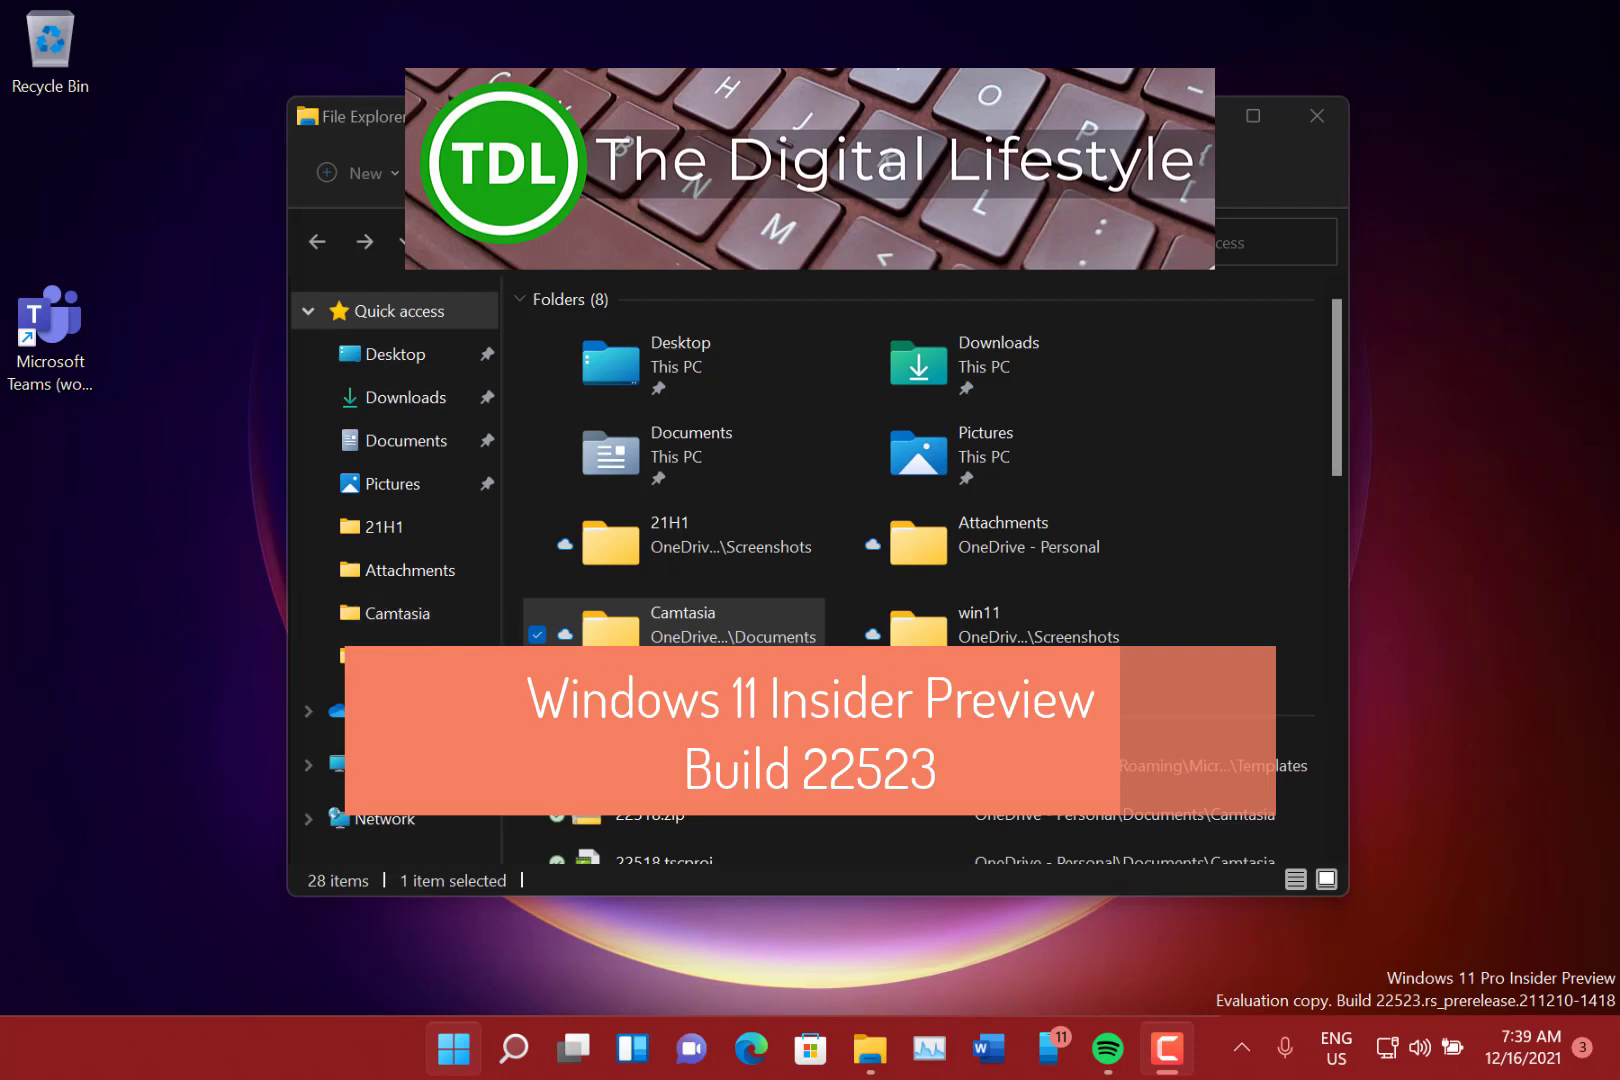
Minimise File Explorer to show the bare desktop with the glow wallpaper.
left_click(1316, 116)
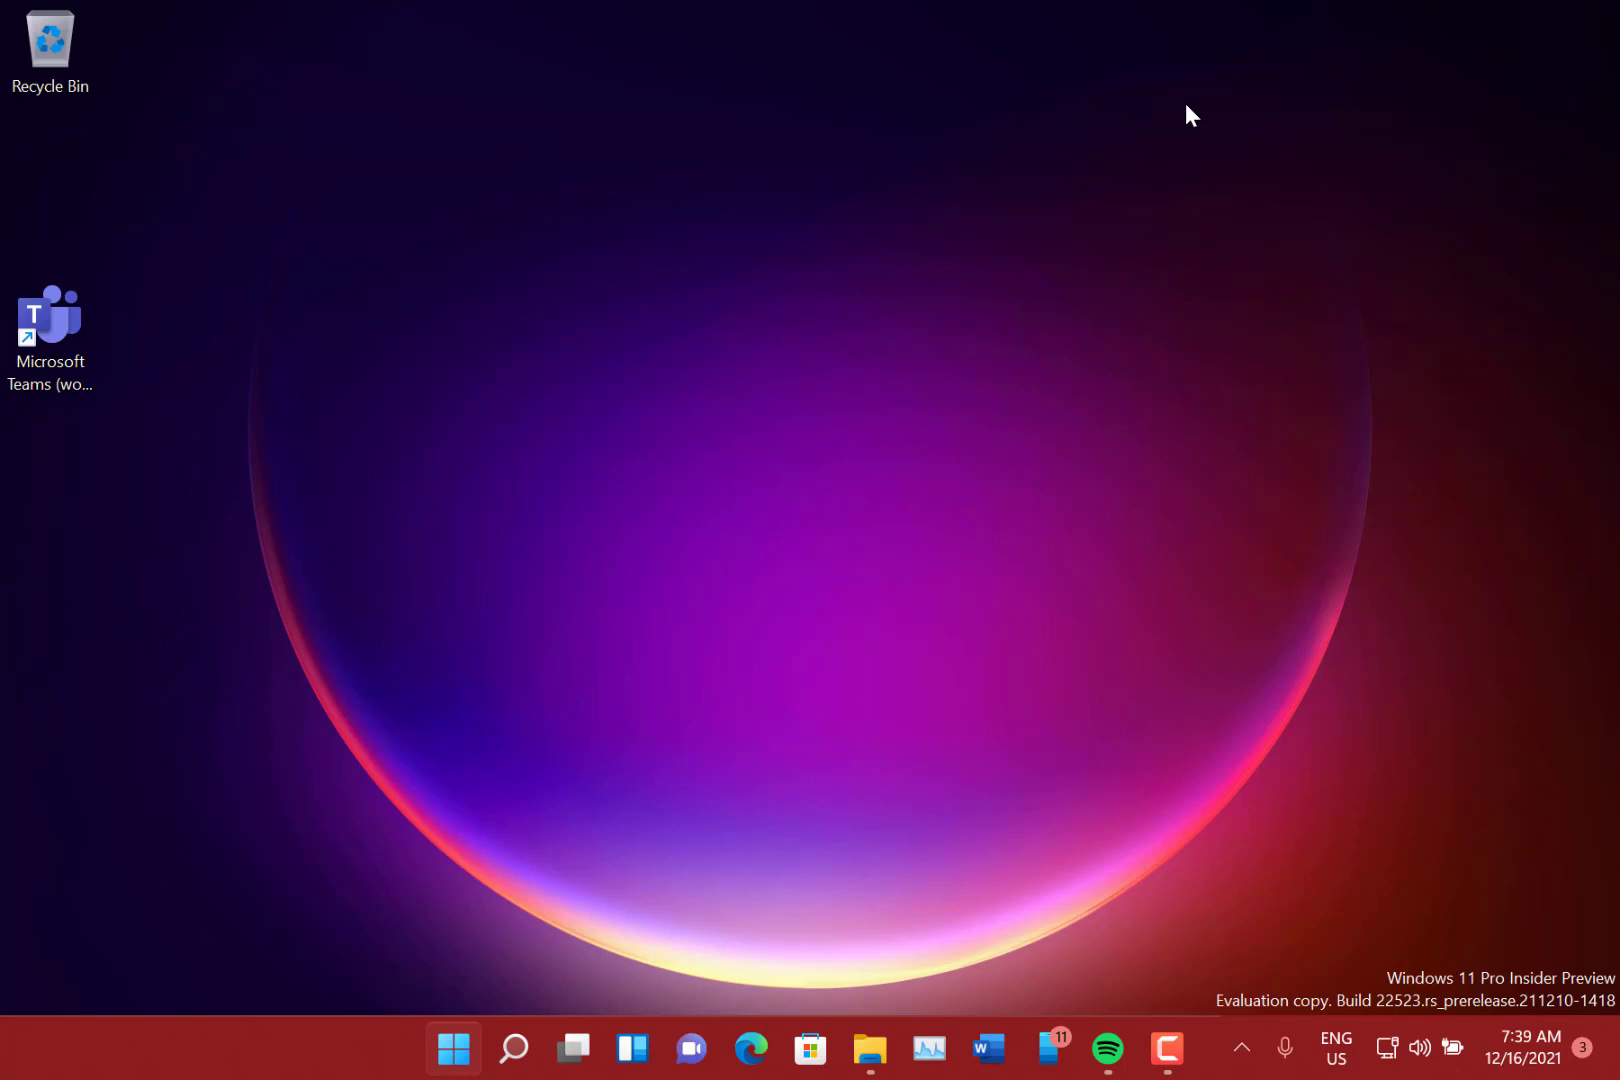
mouse_move(1124, 408)
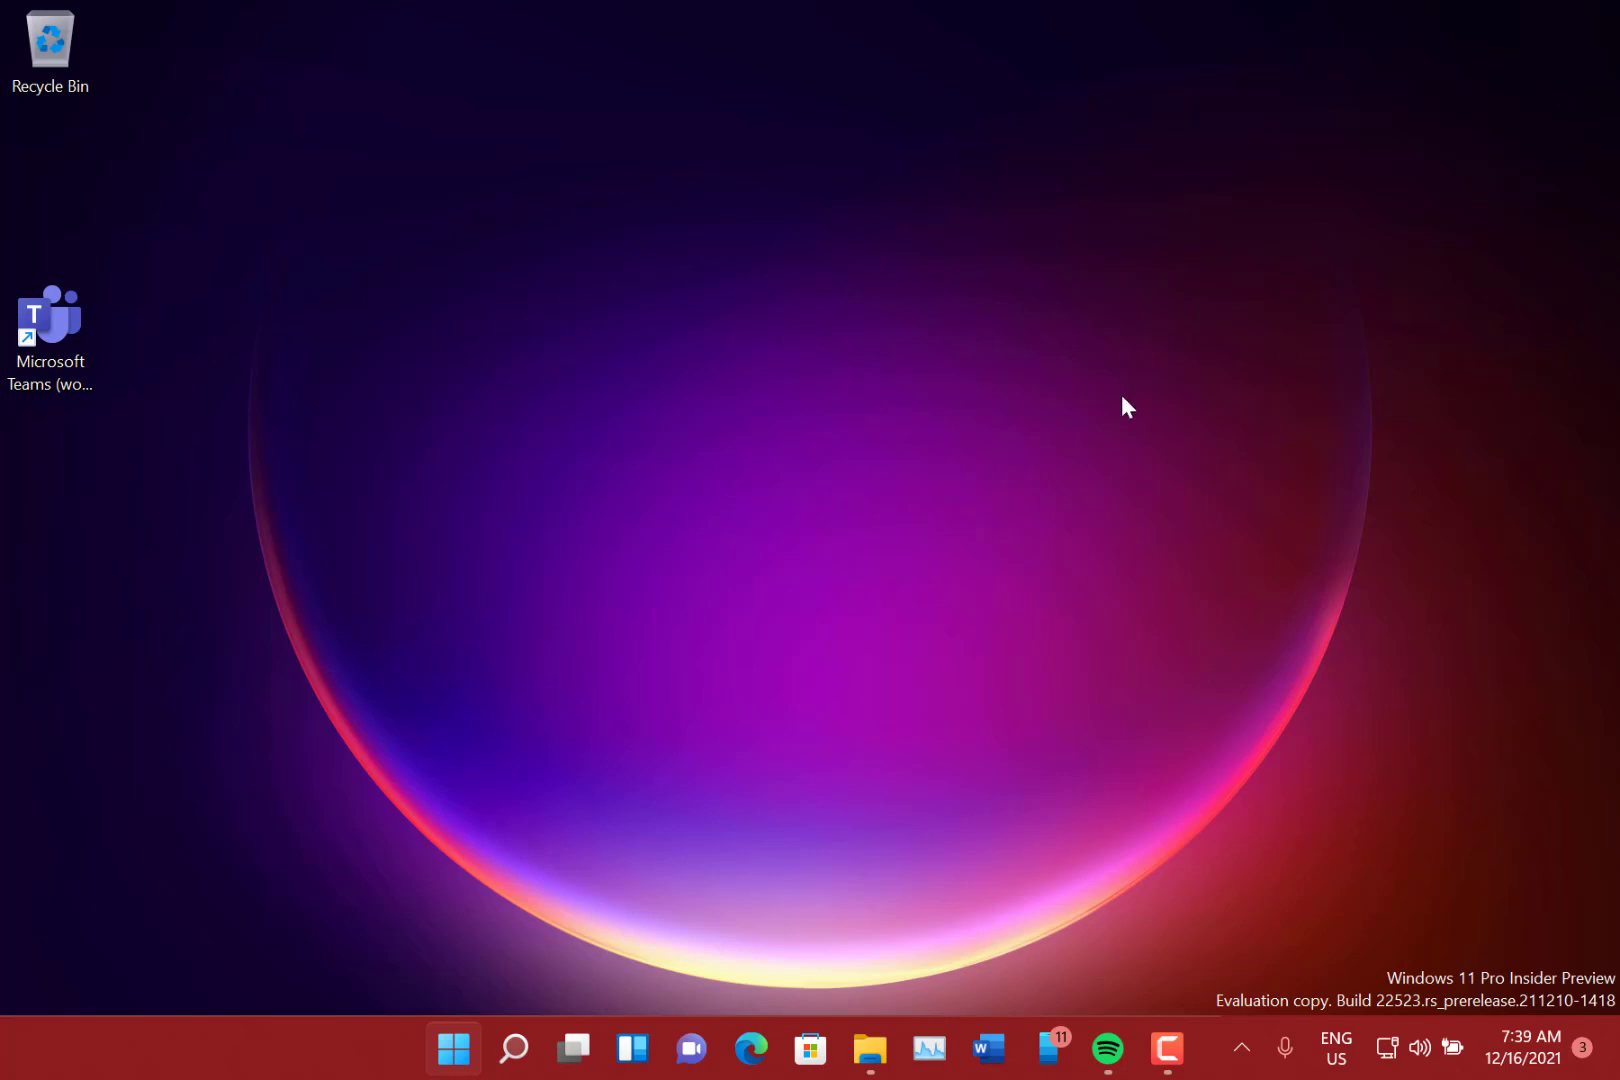
mouse_move(1072, 434)
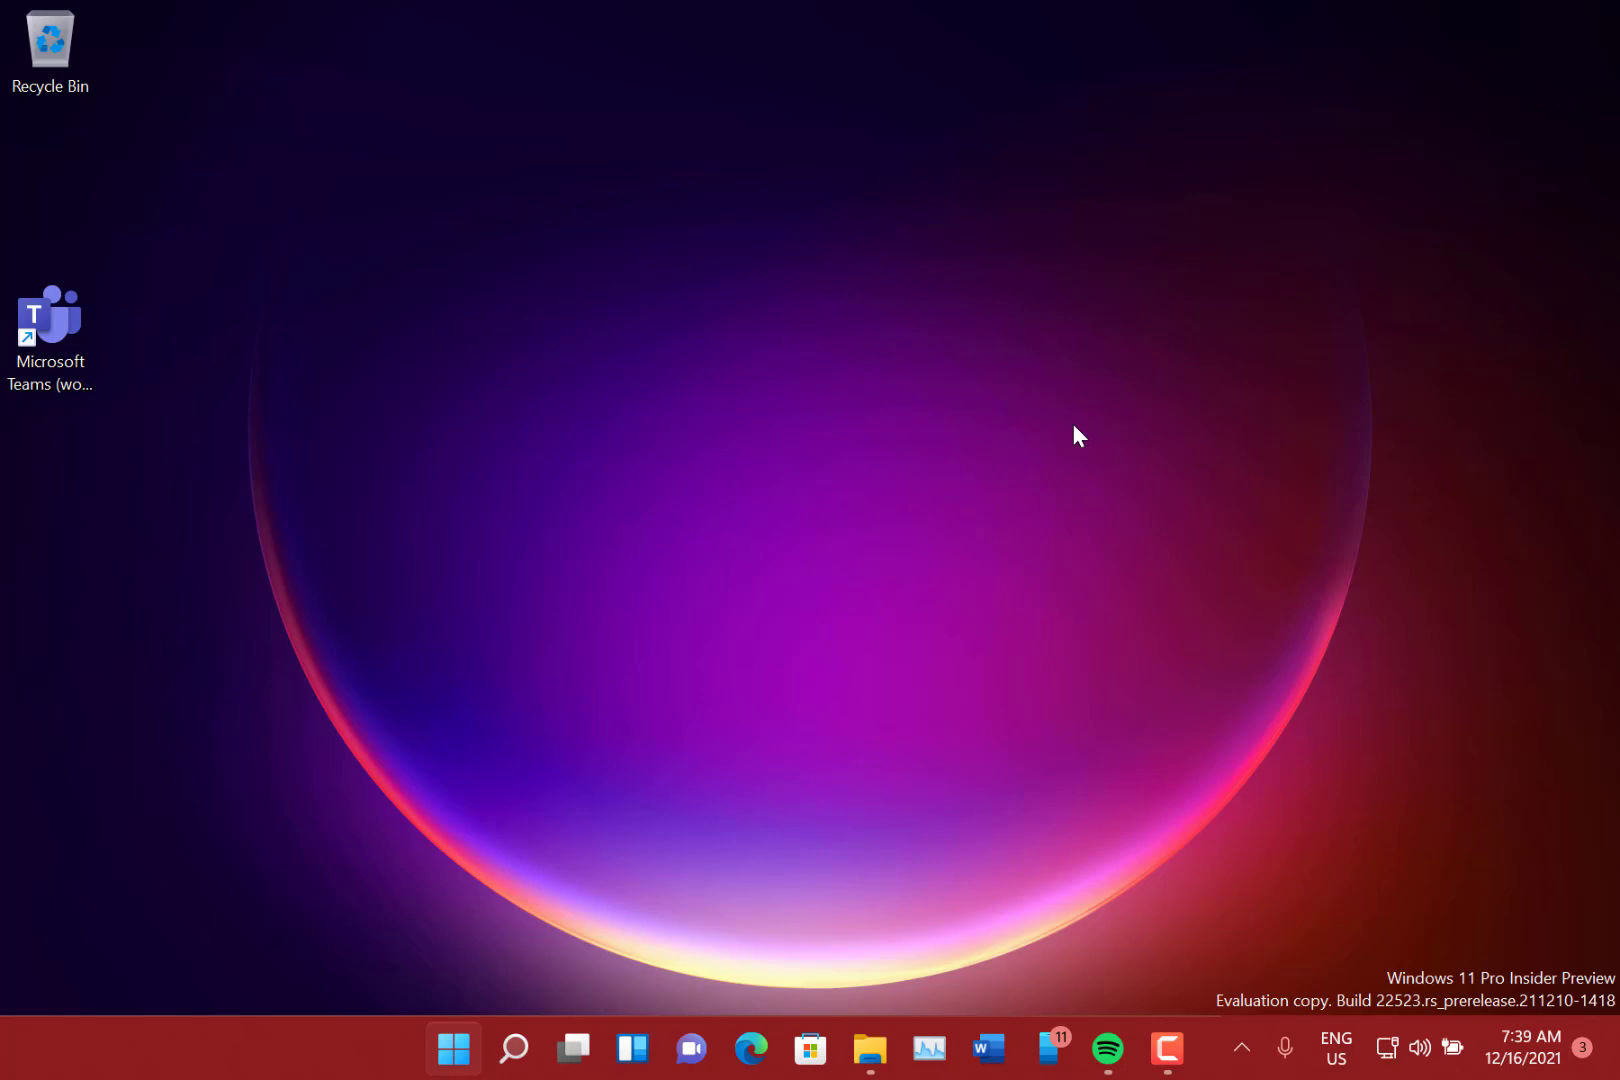
mouse_move(1048, 660)
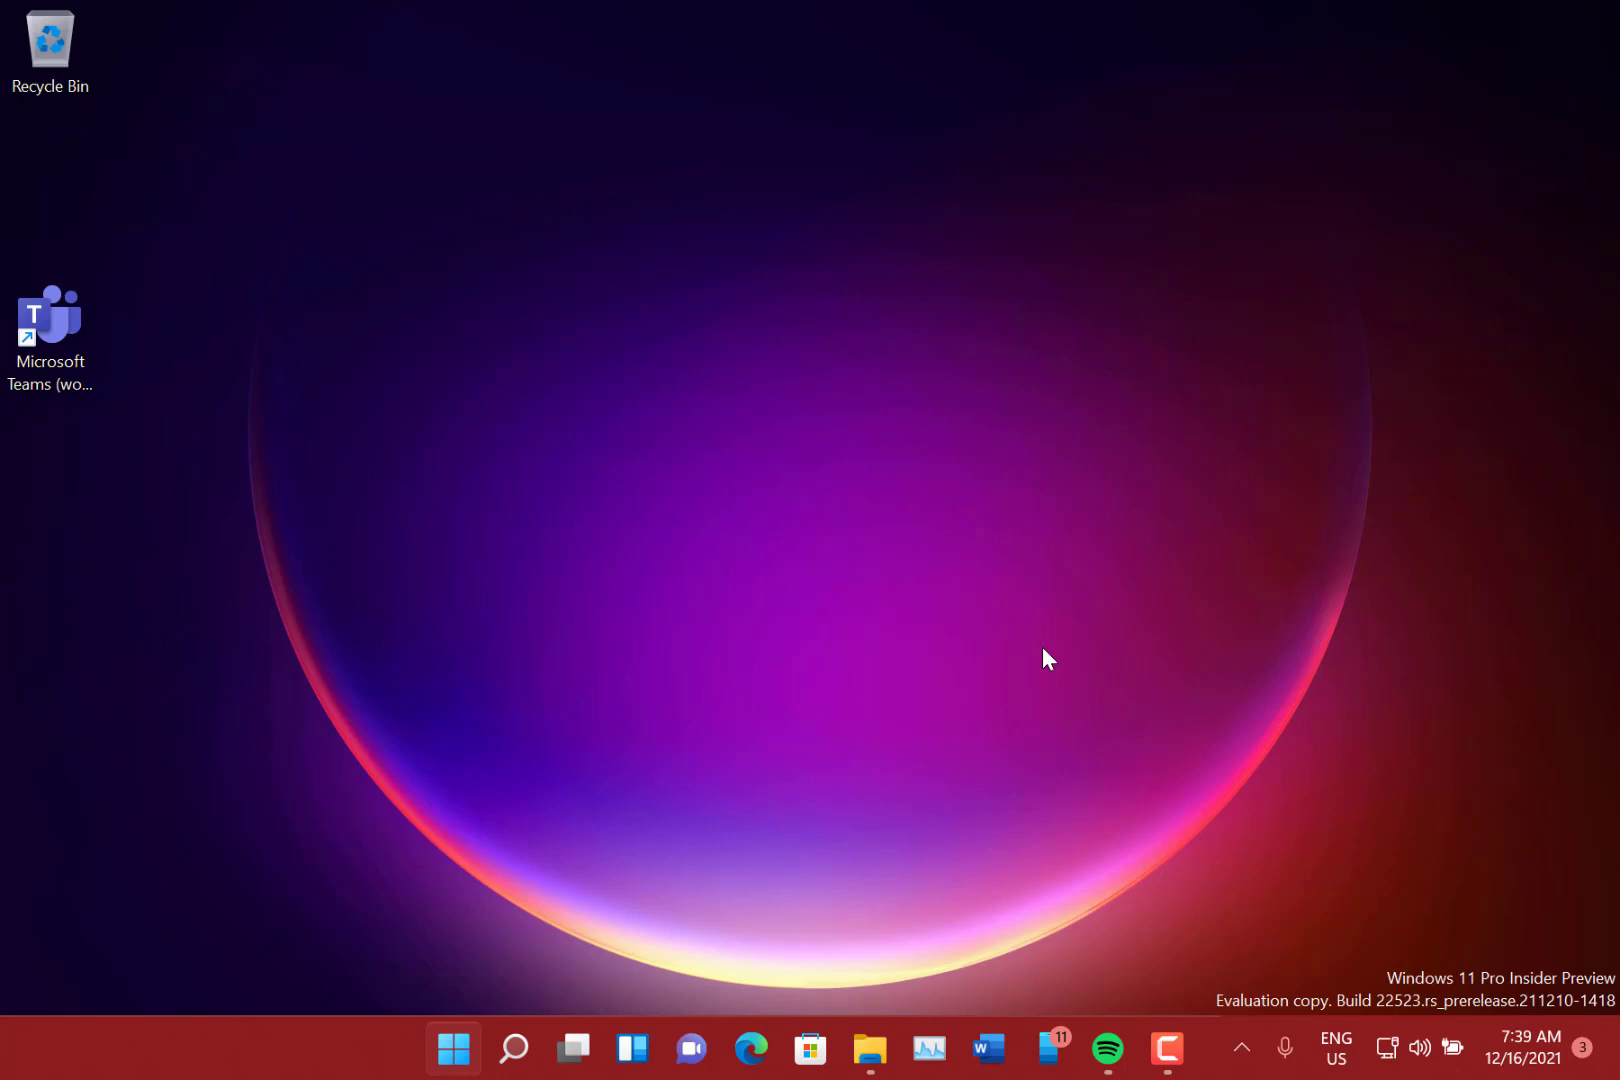
mouse_move(452, 1052)
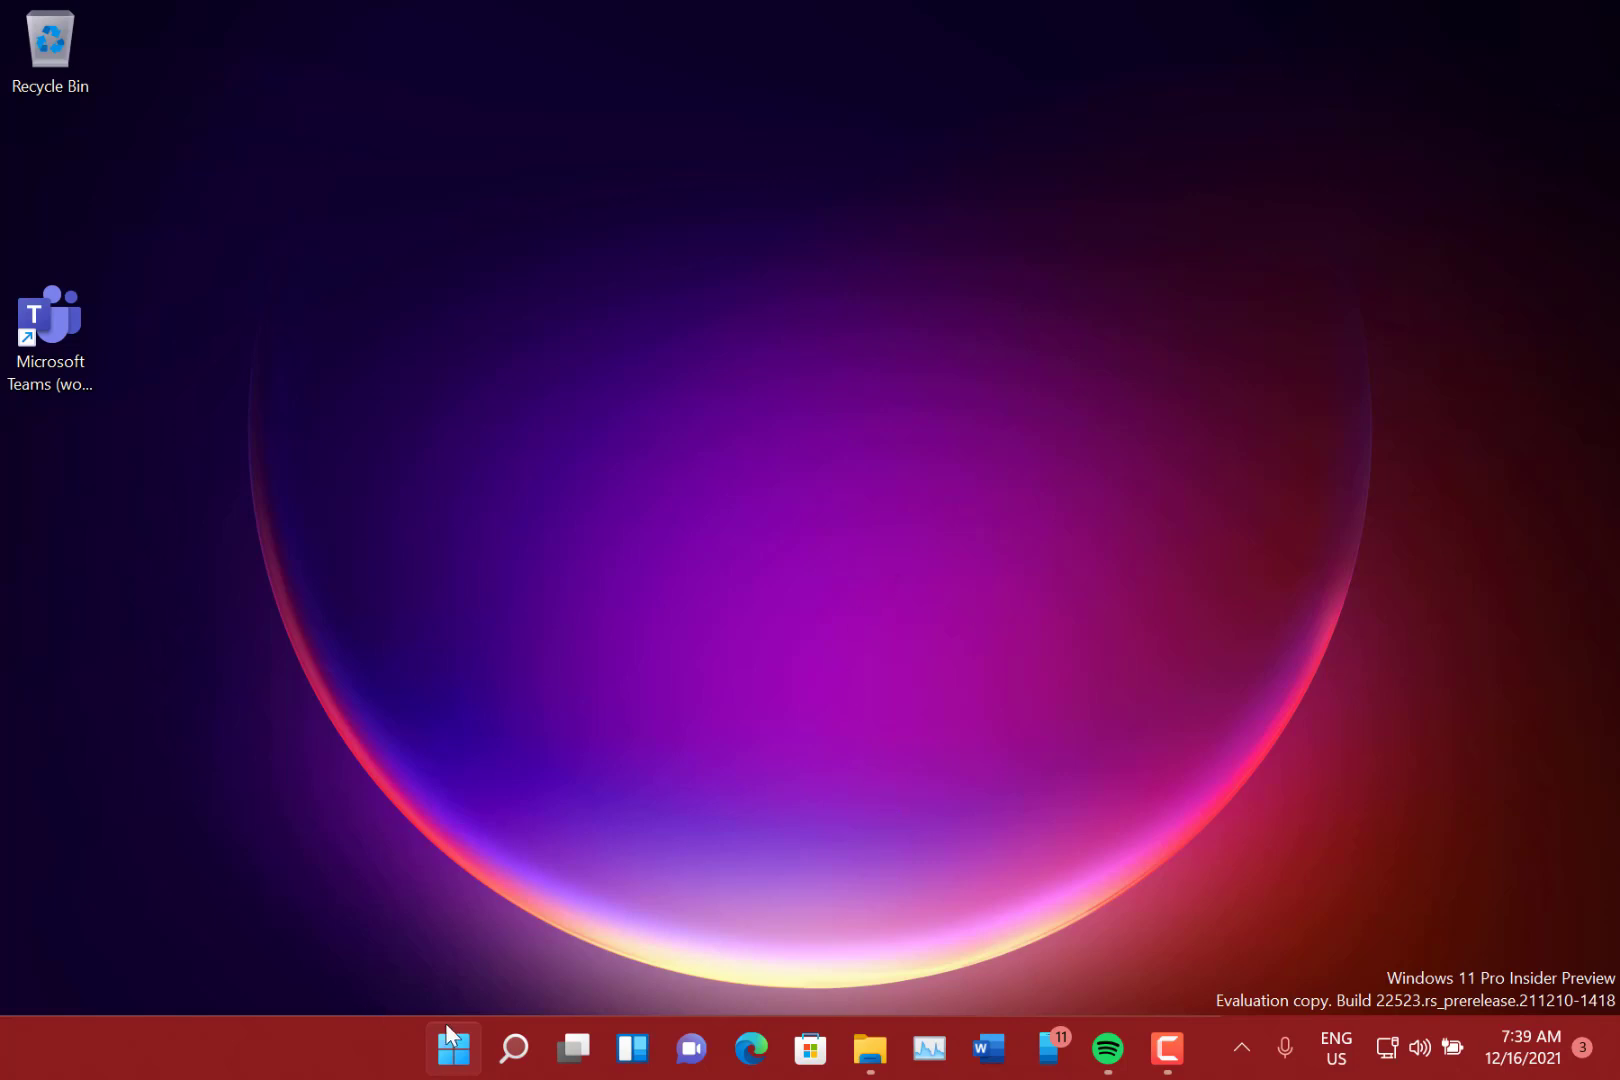
mouse_move(452, 1050)
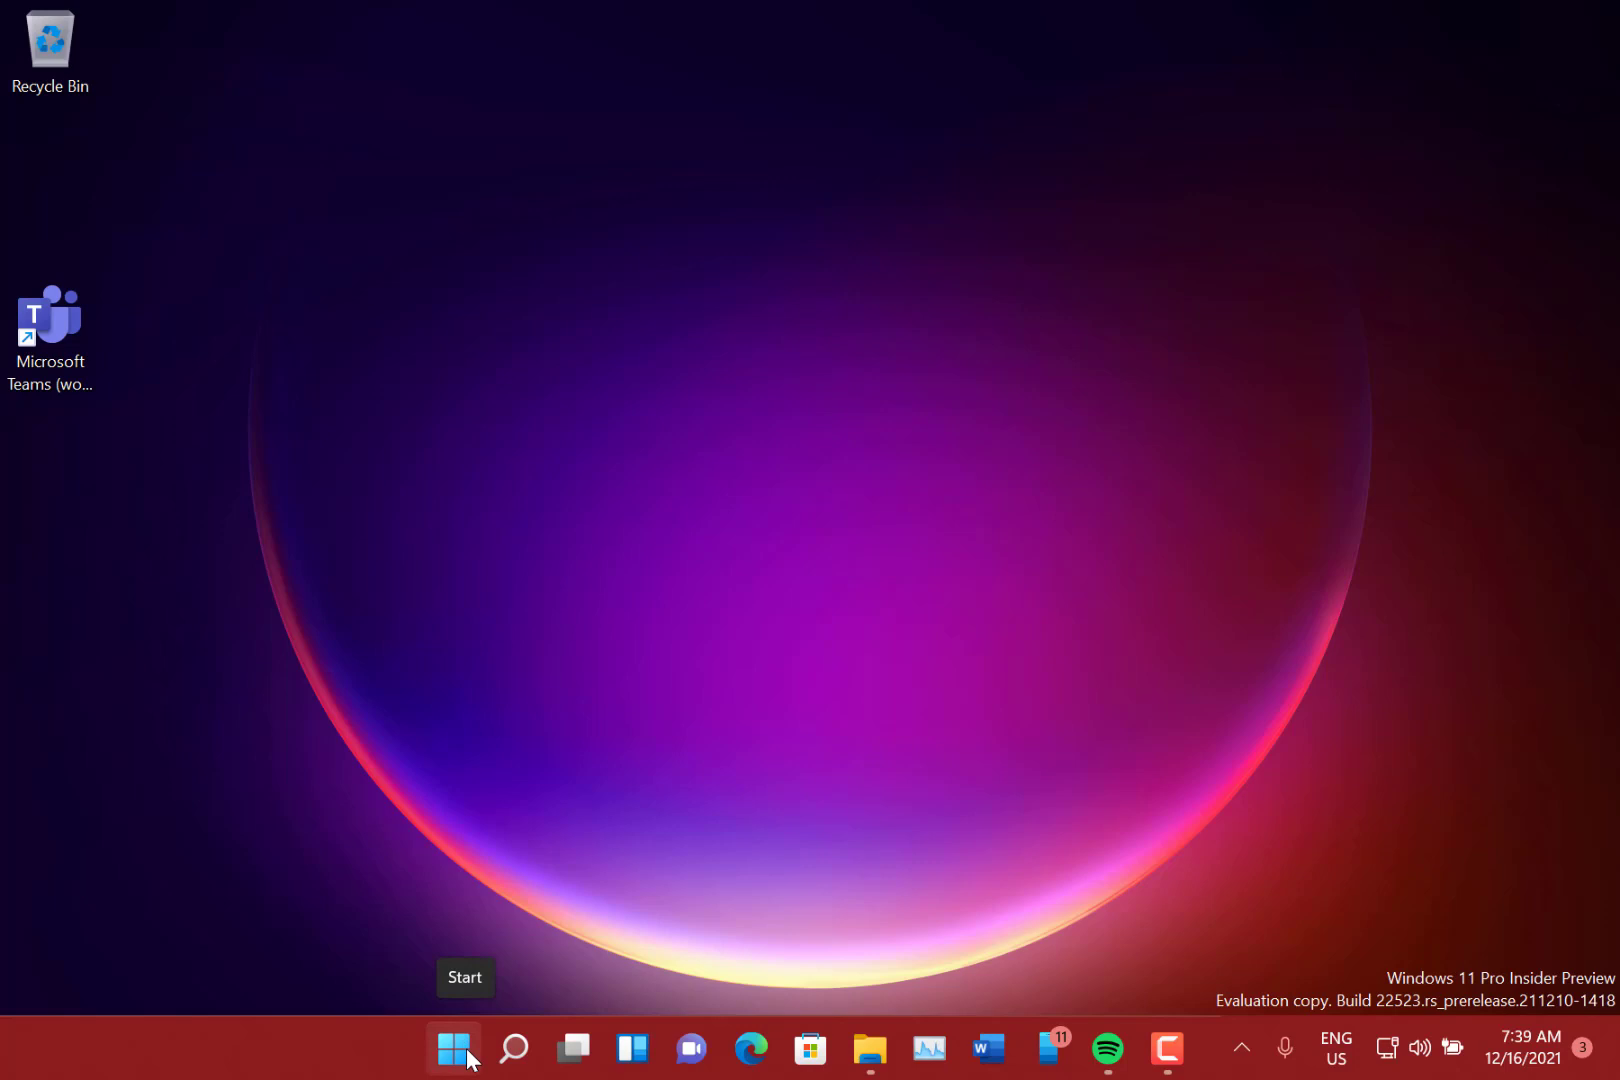
mouse_move(854, 980)
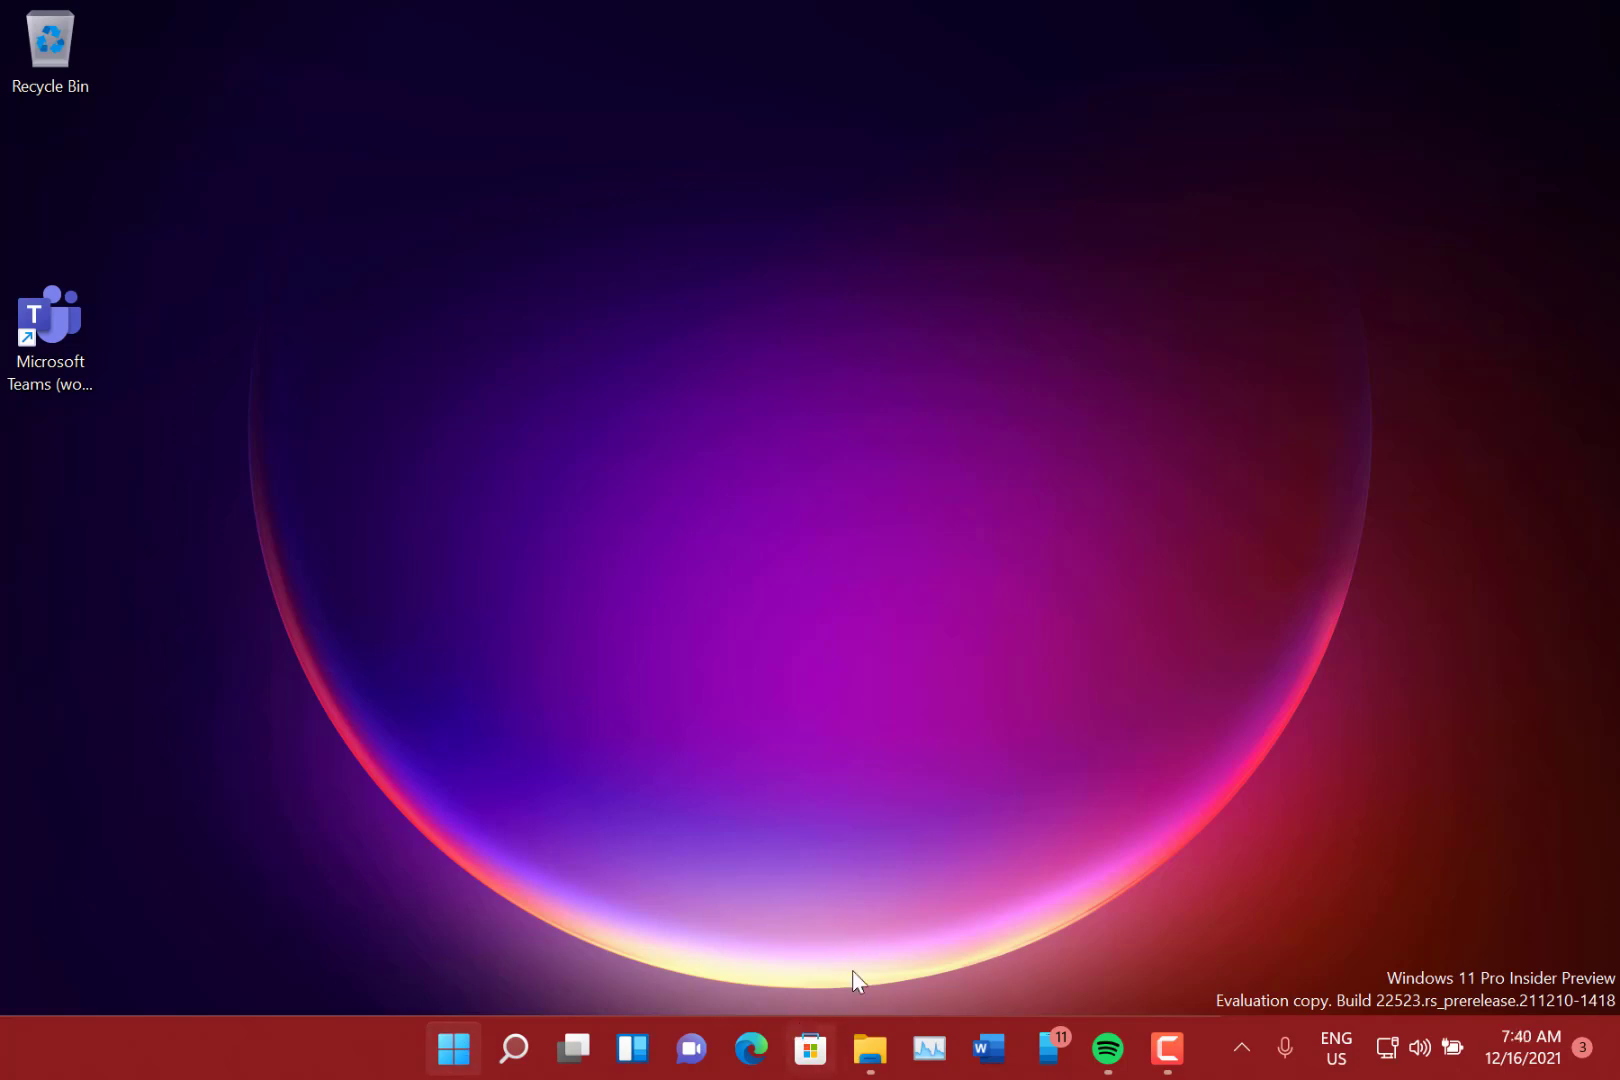
mouse_move(834, 890)
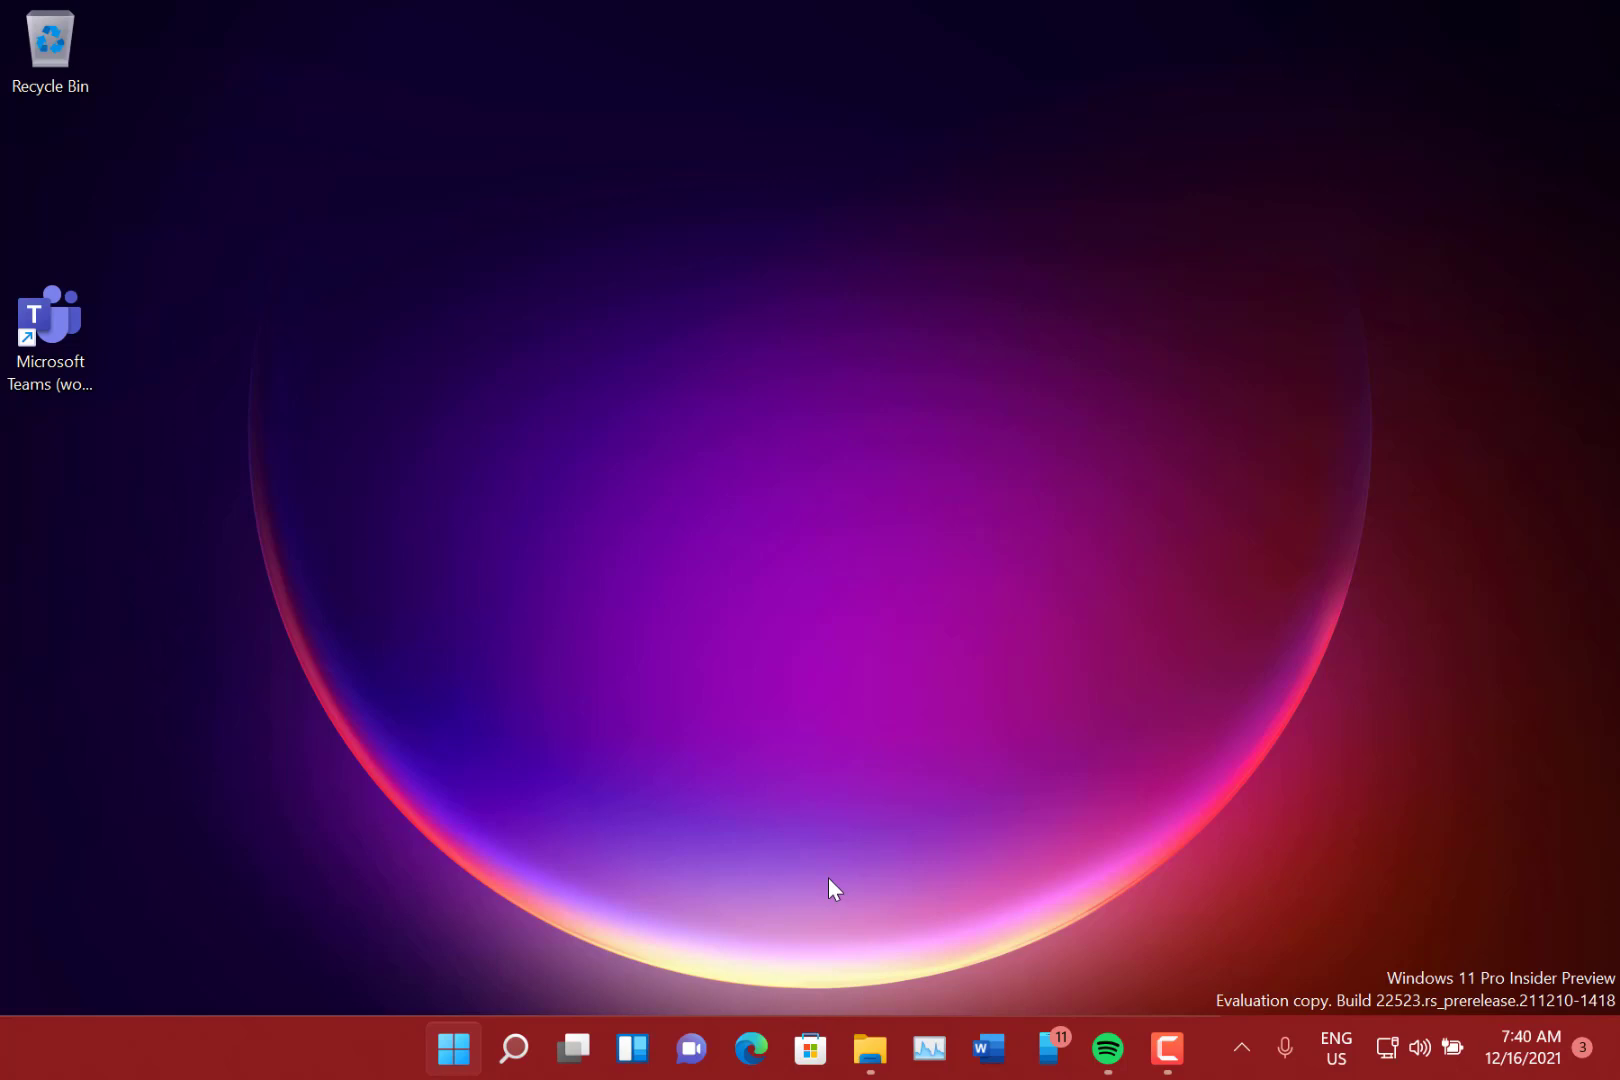
Switch back to the File Explorer Quick access window with Alt+Tab.
key("Alt+Tab")
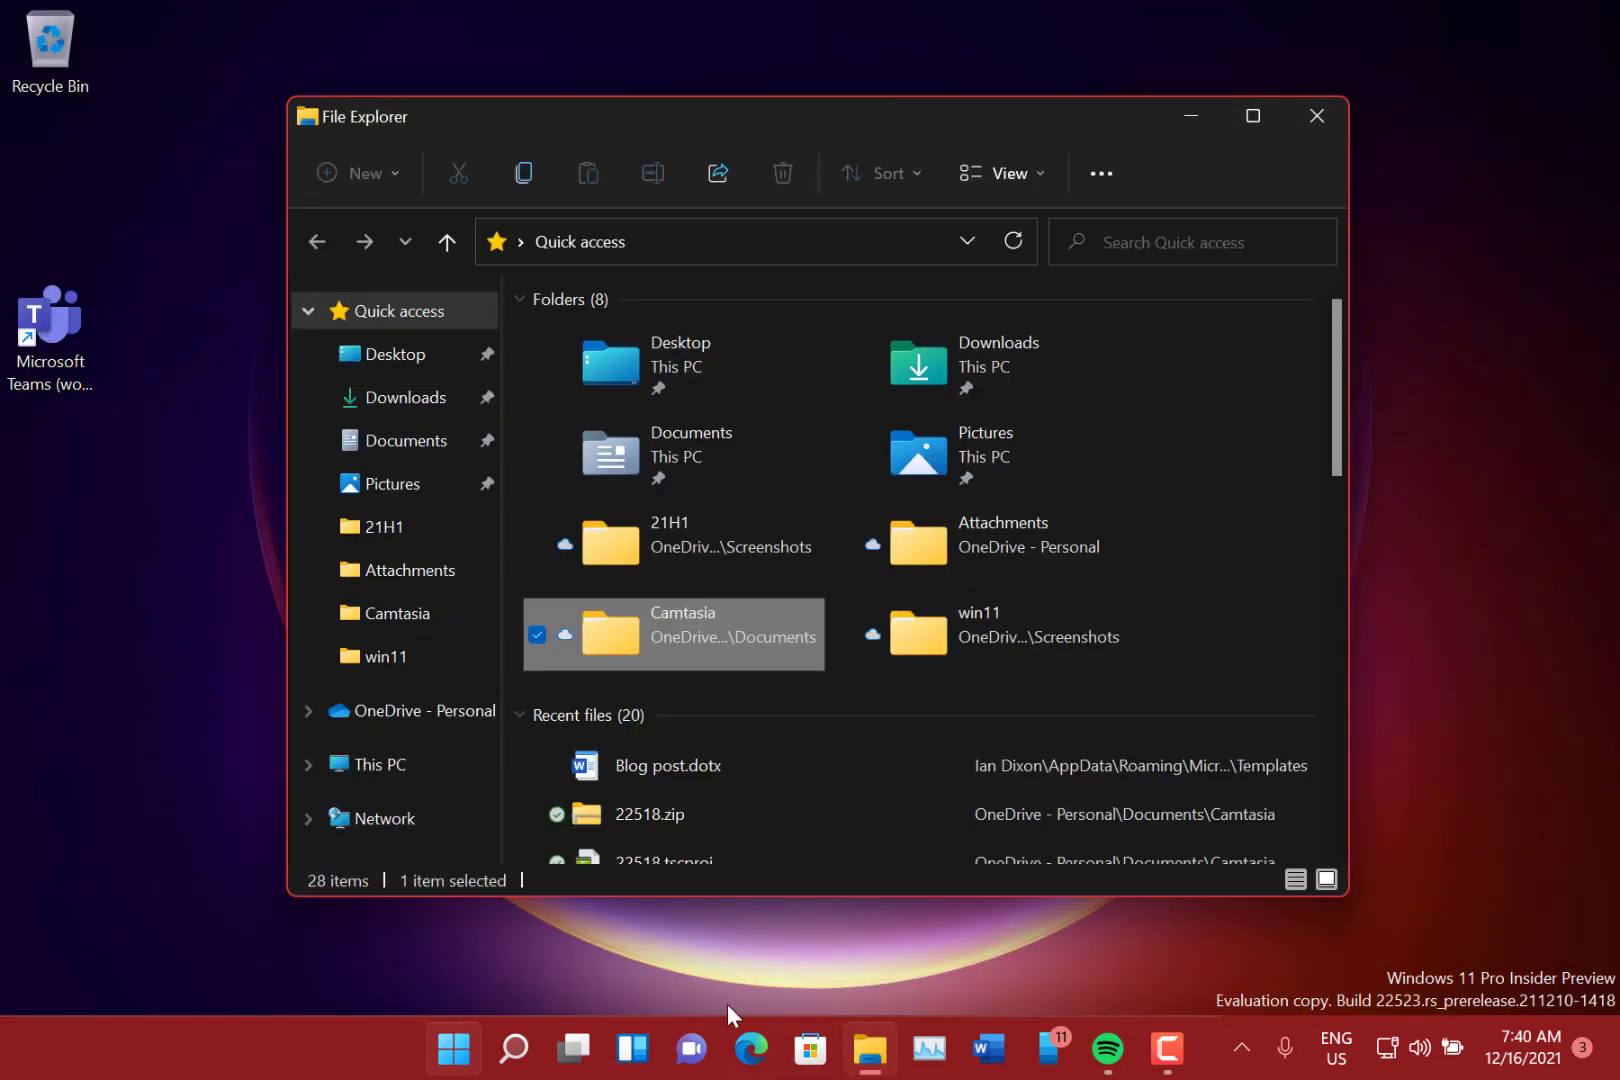
mouse_move(872, 1052)
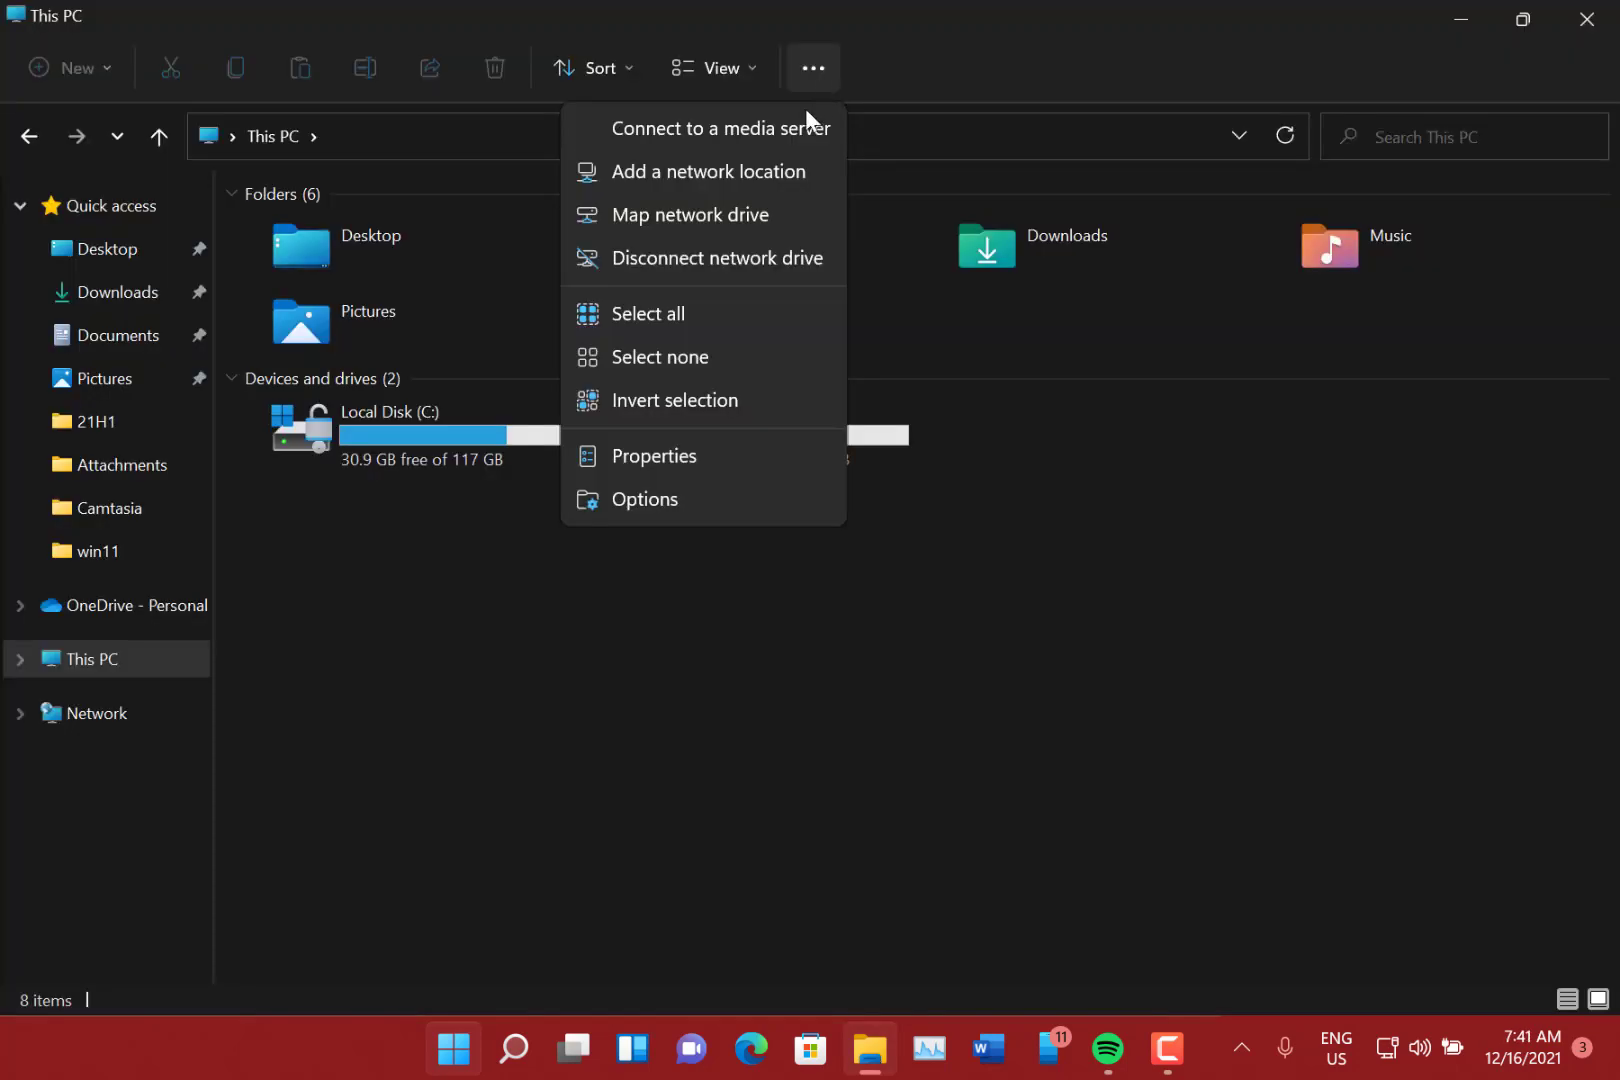
mouse_move(698, 300)
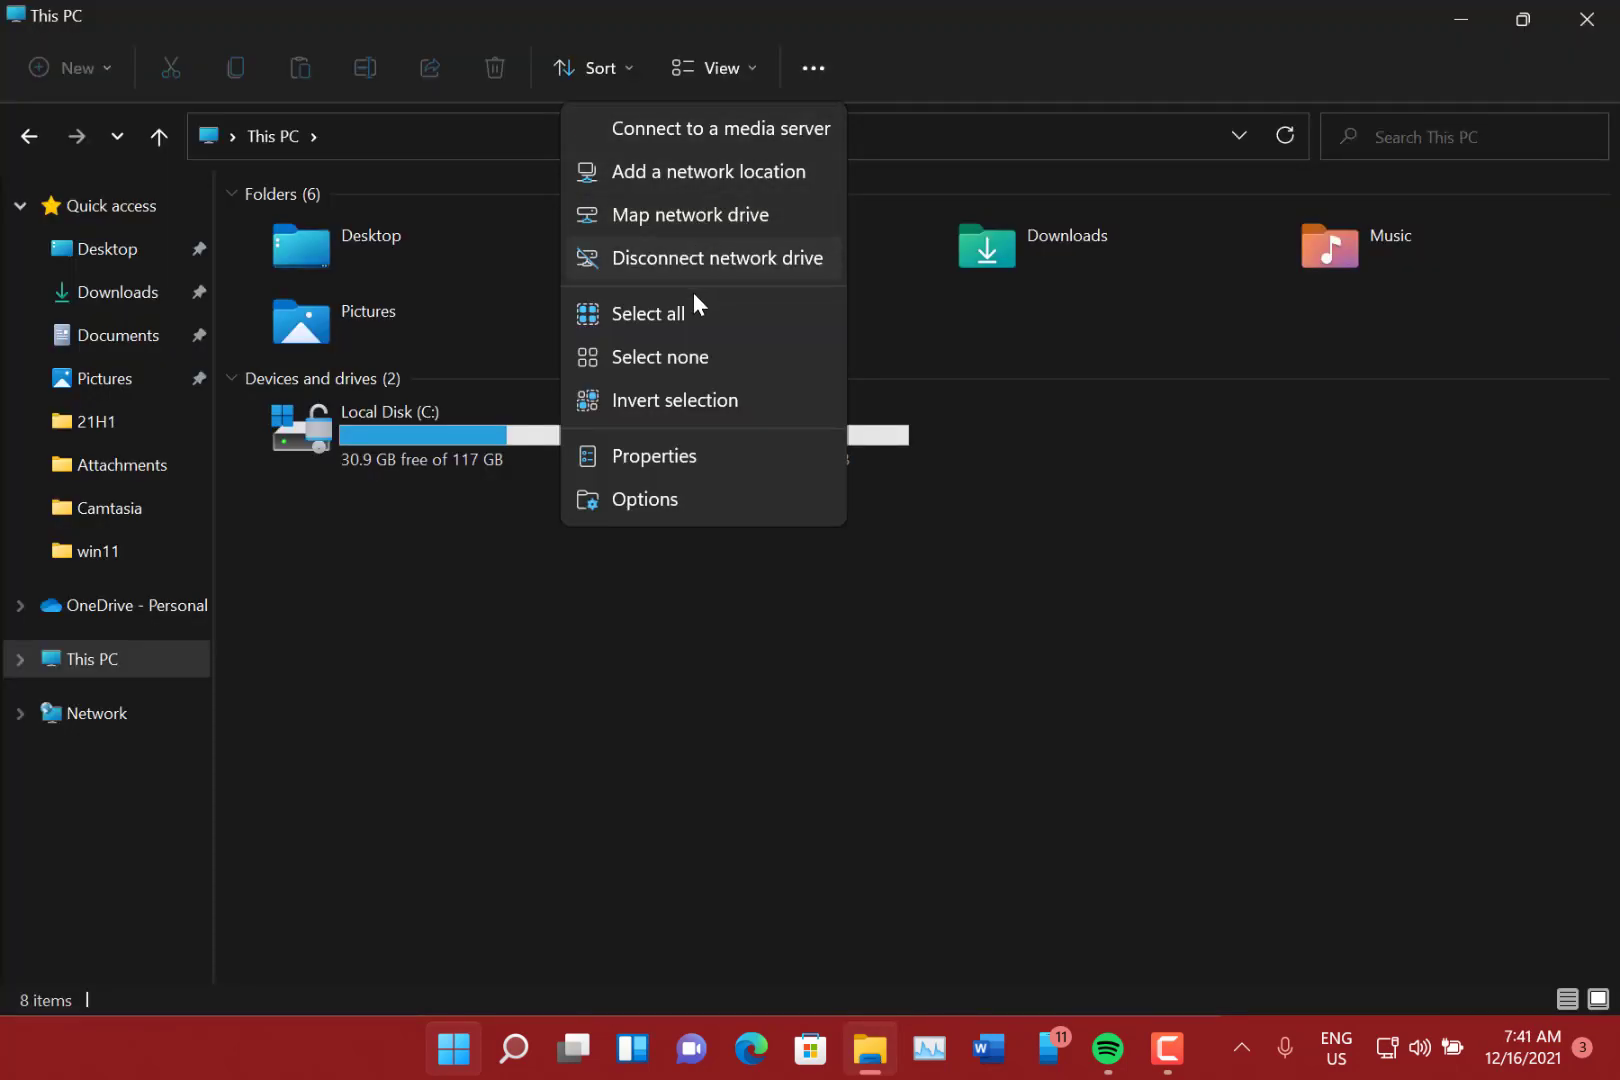
mouse_move(710, 132)
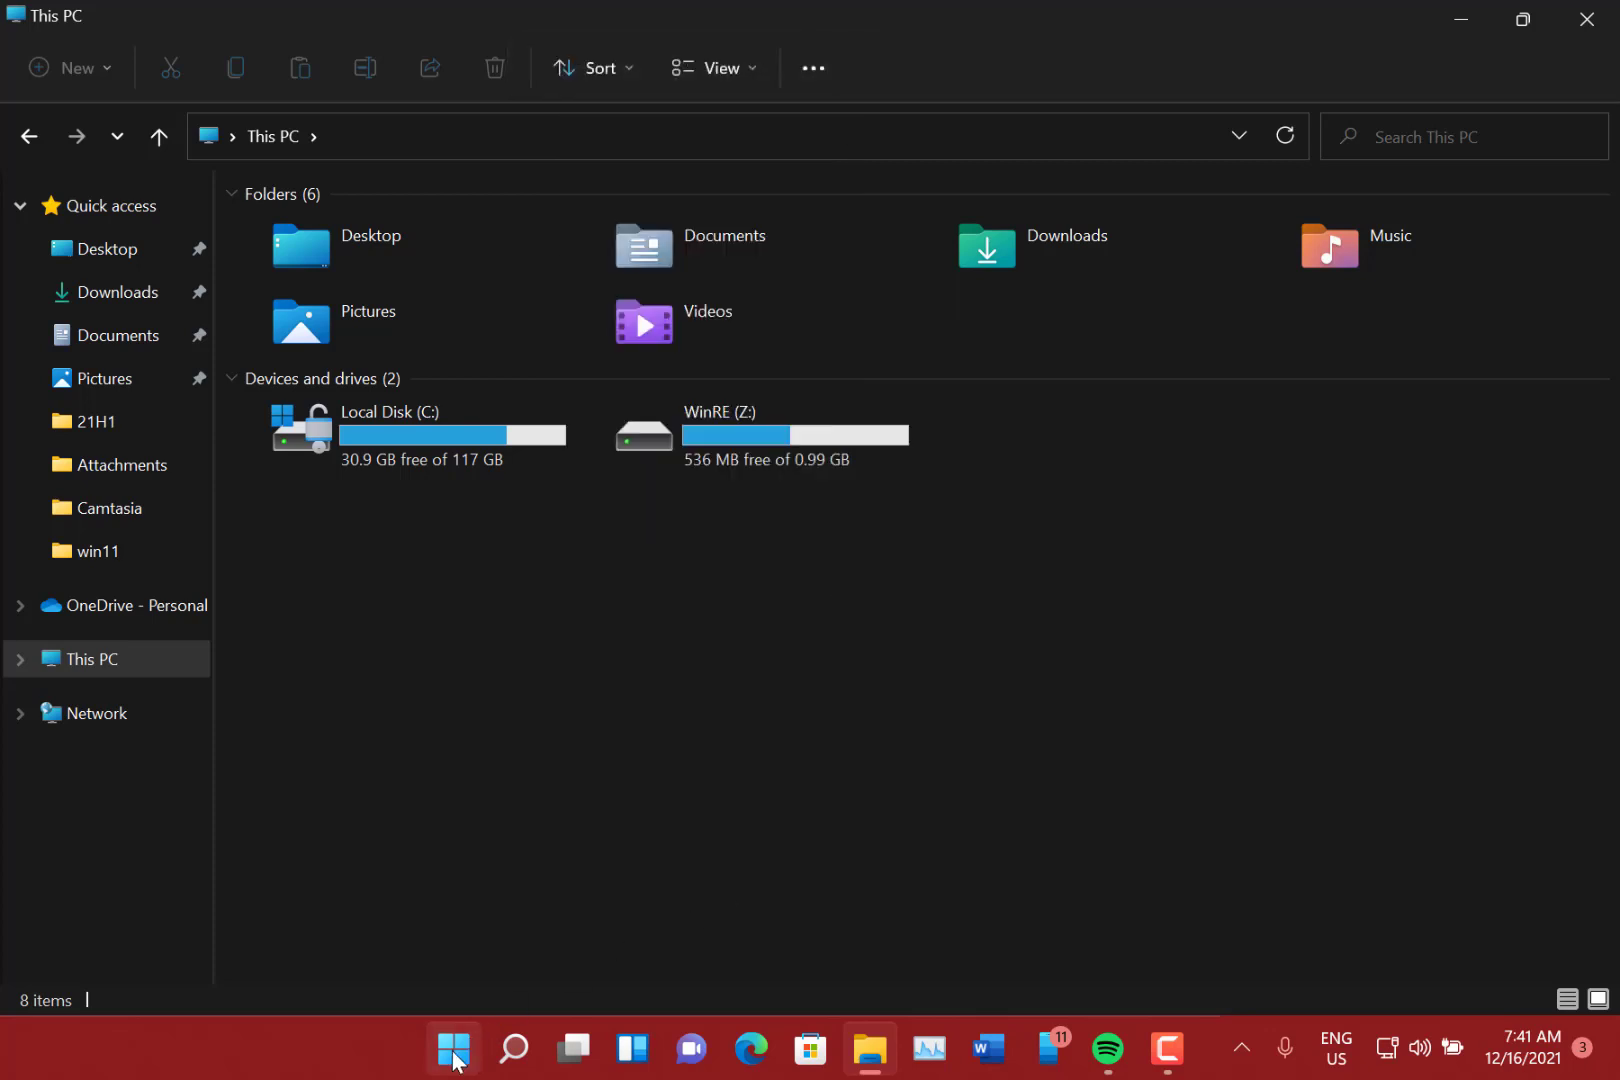
left_click(454, 1048)
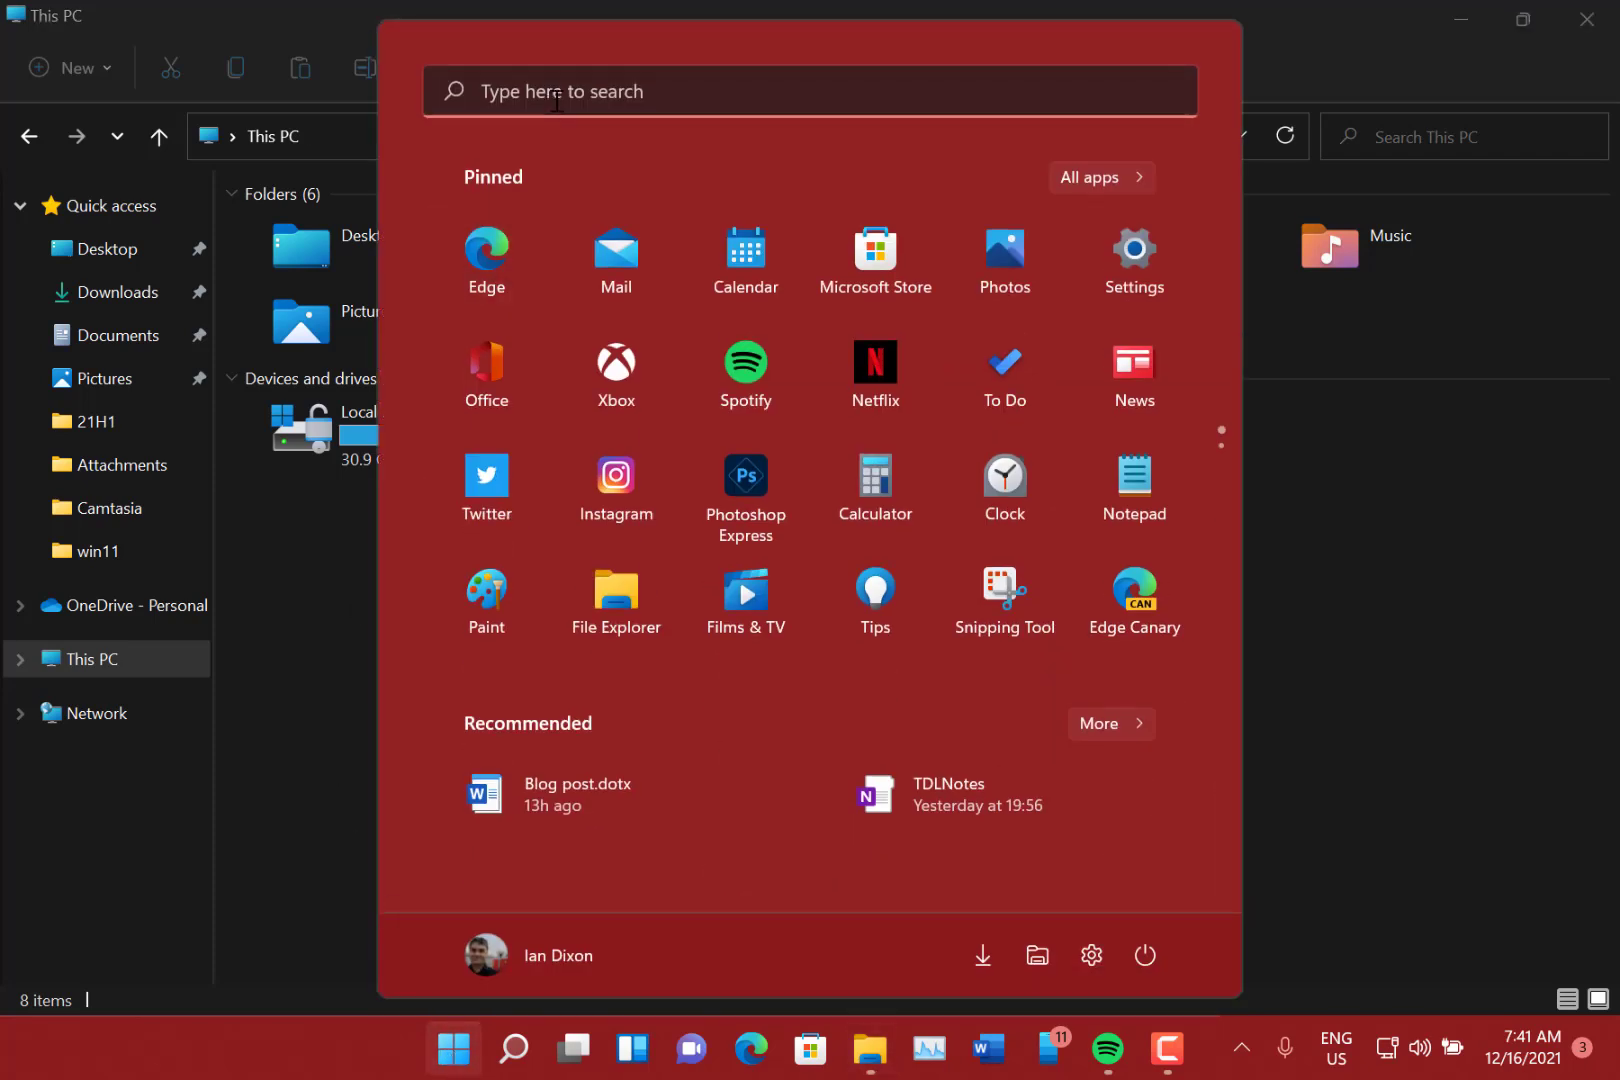
type("con")
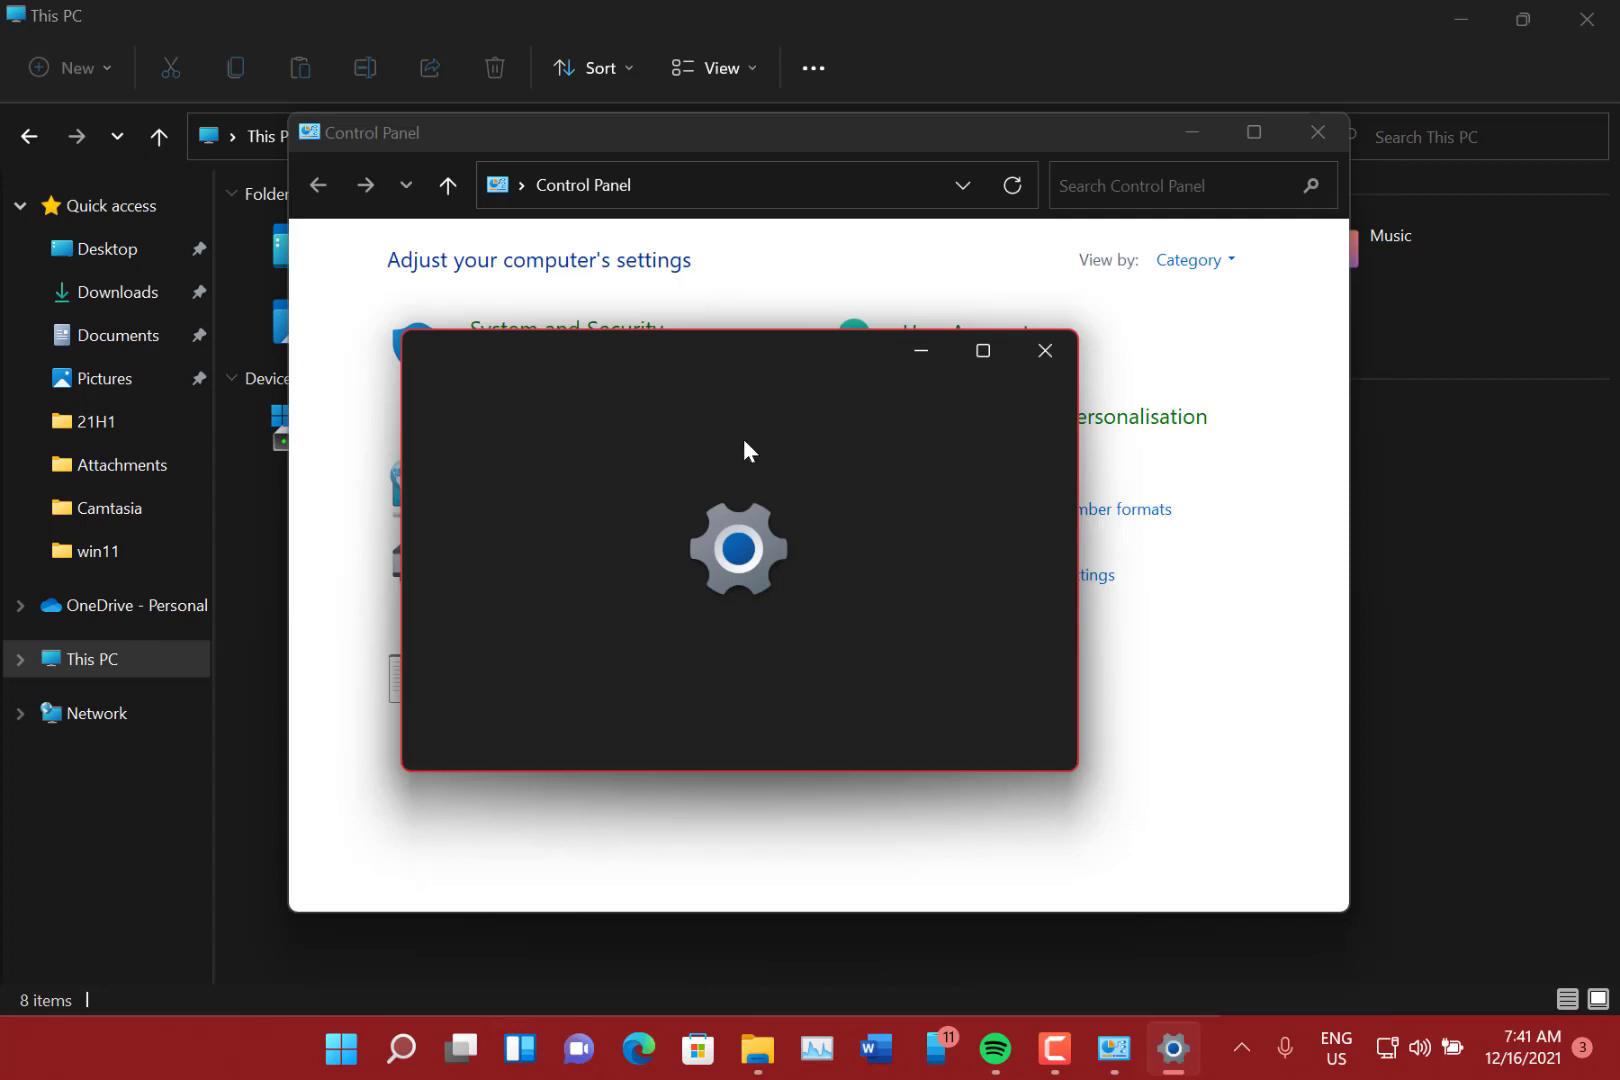
mouse_move(740, 490)
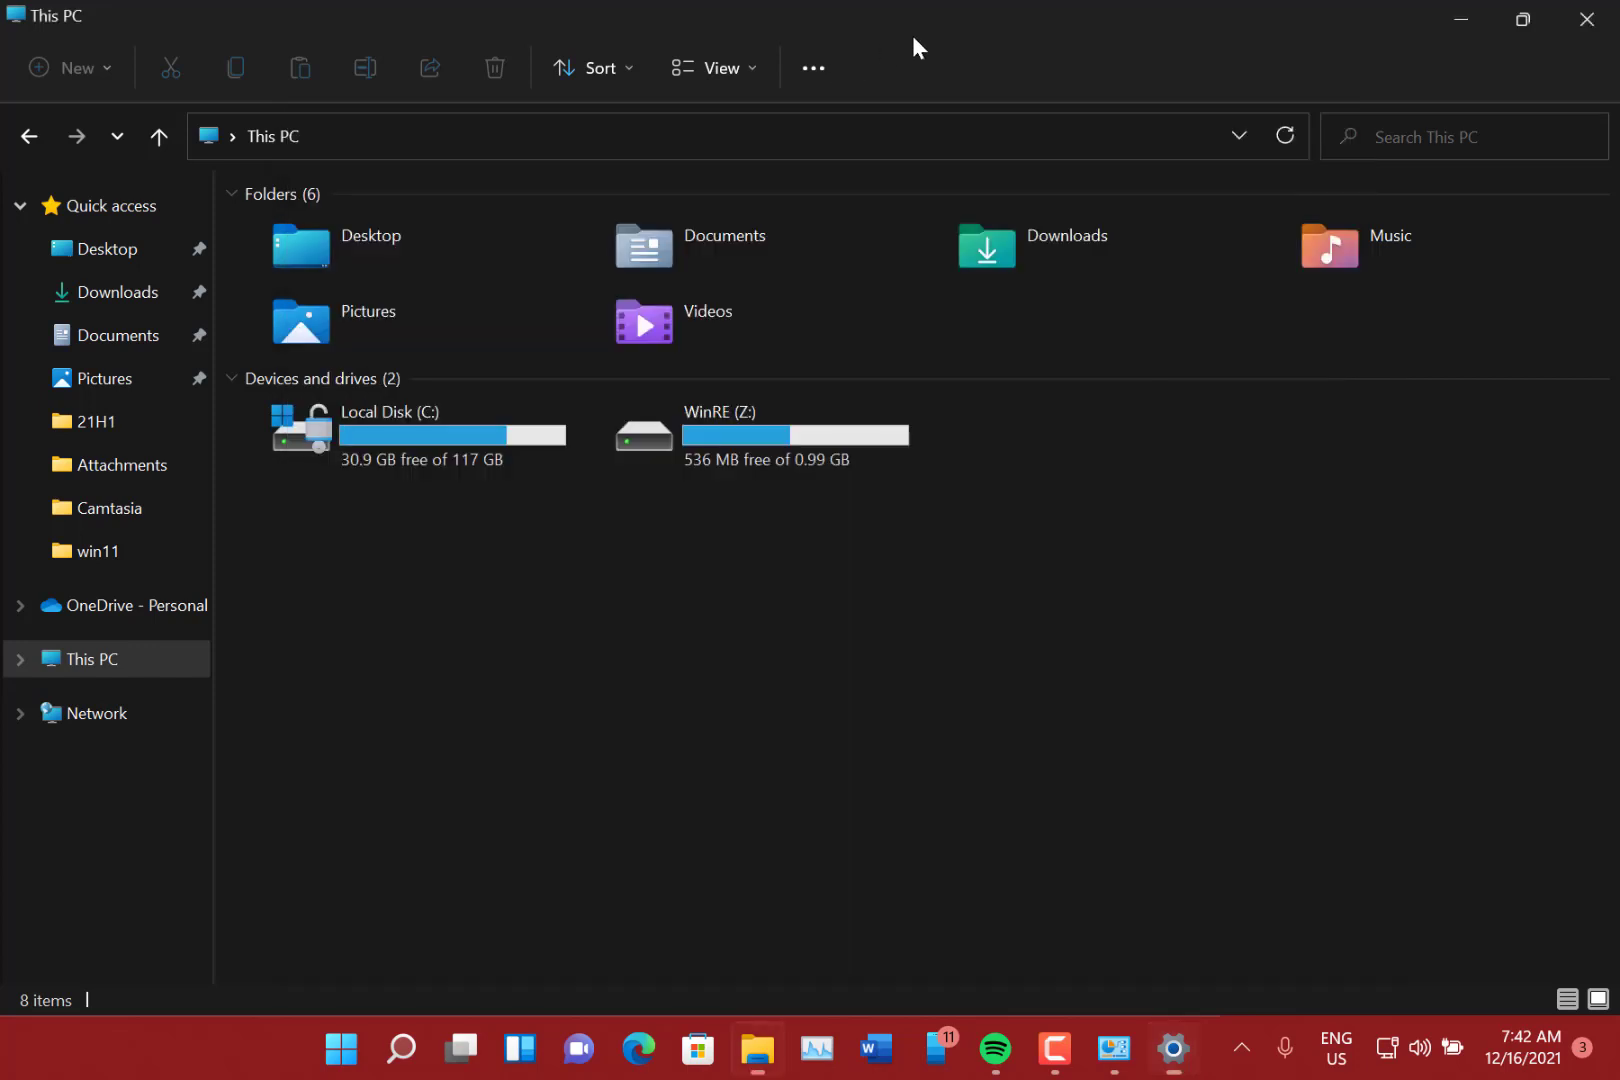
mouse_move(1116, 654)
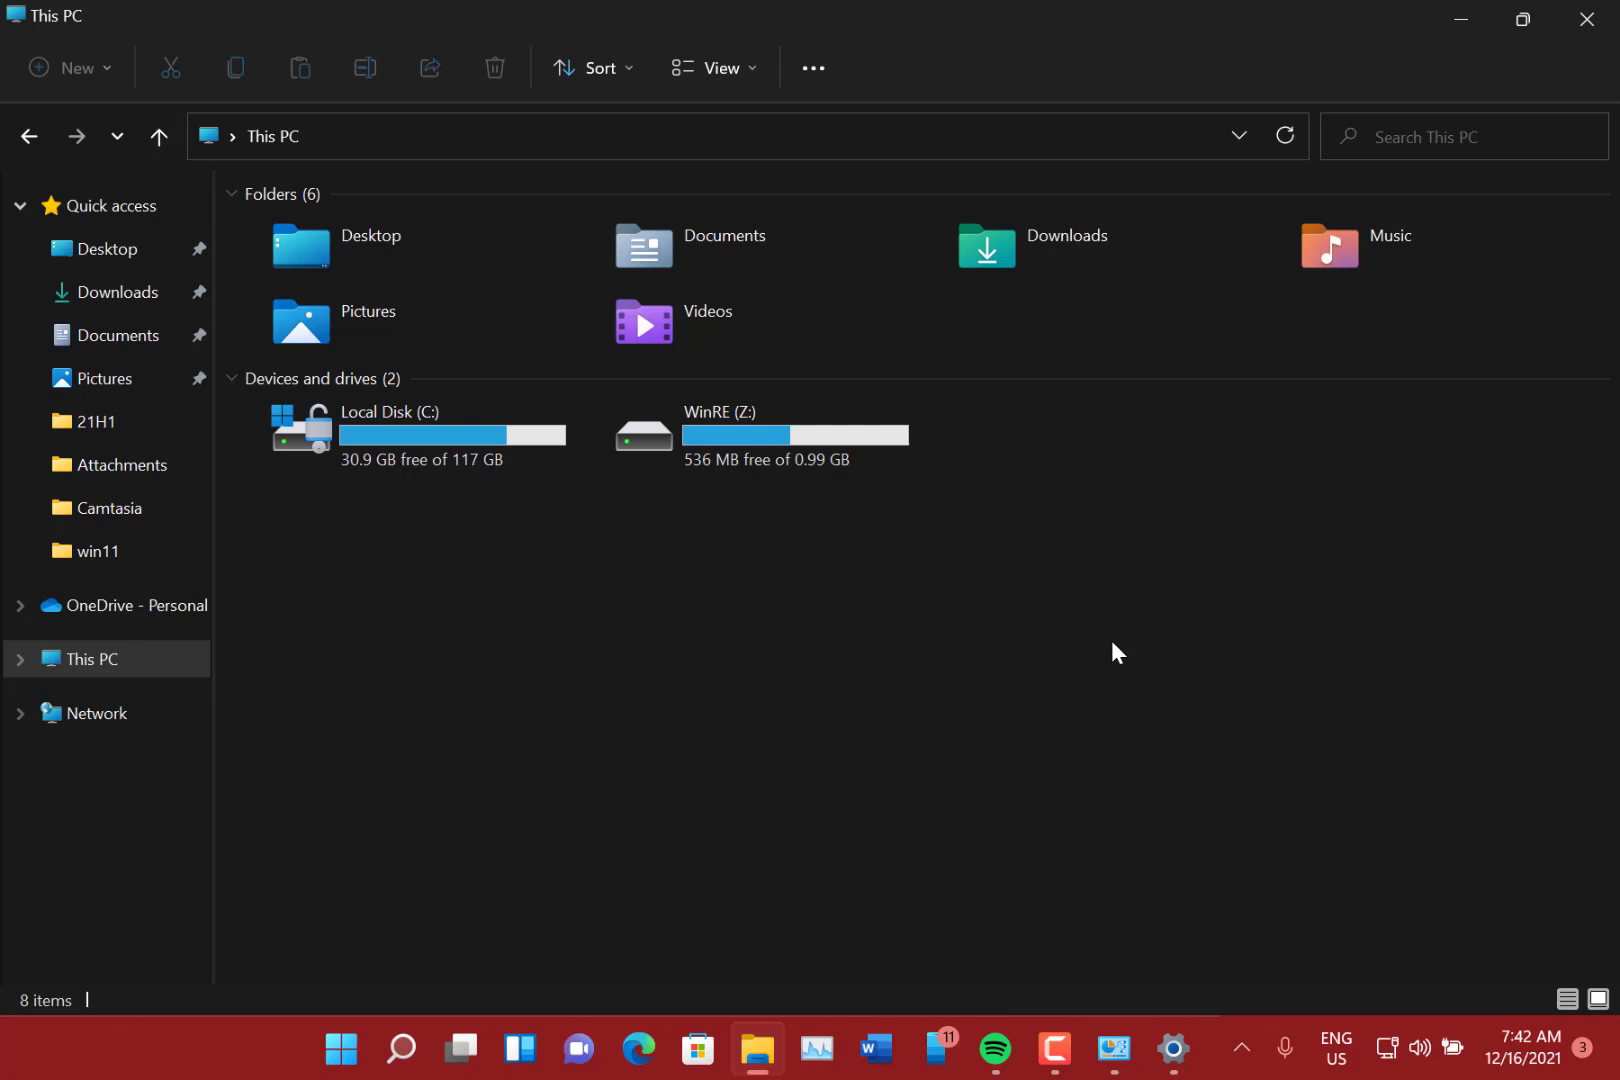
mouse_move(1464, 1050)
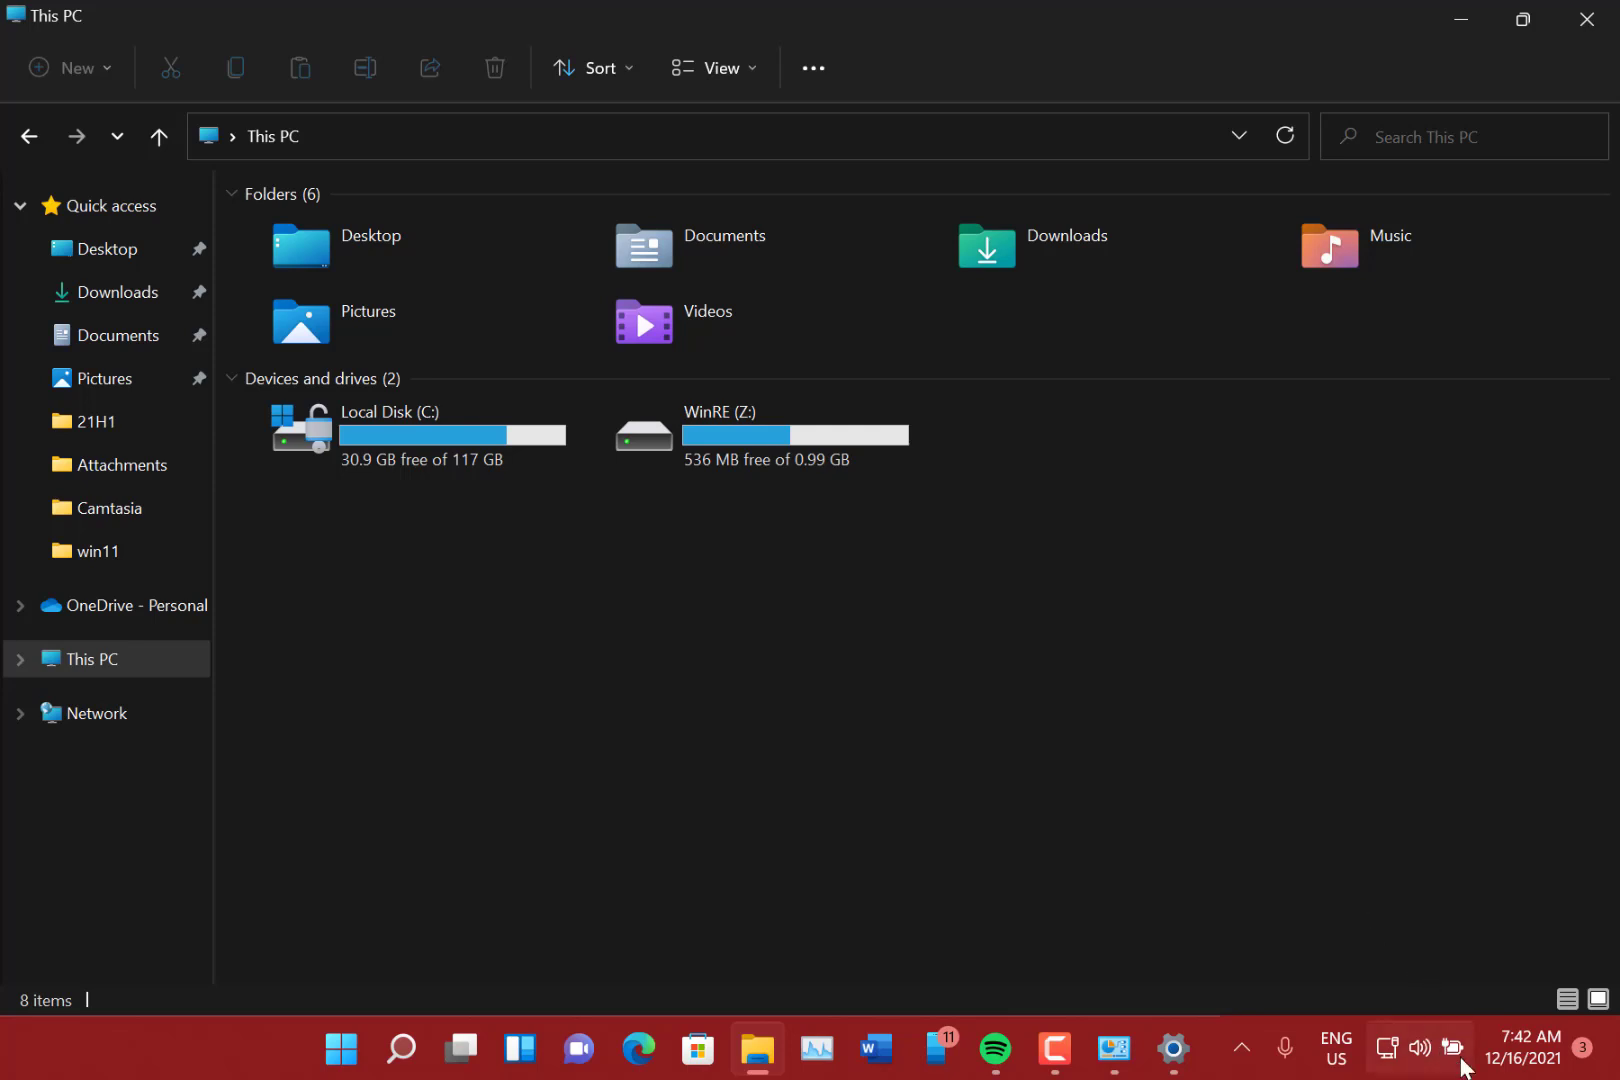
mouse_move(1452, 1048)
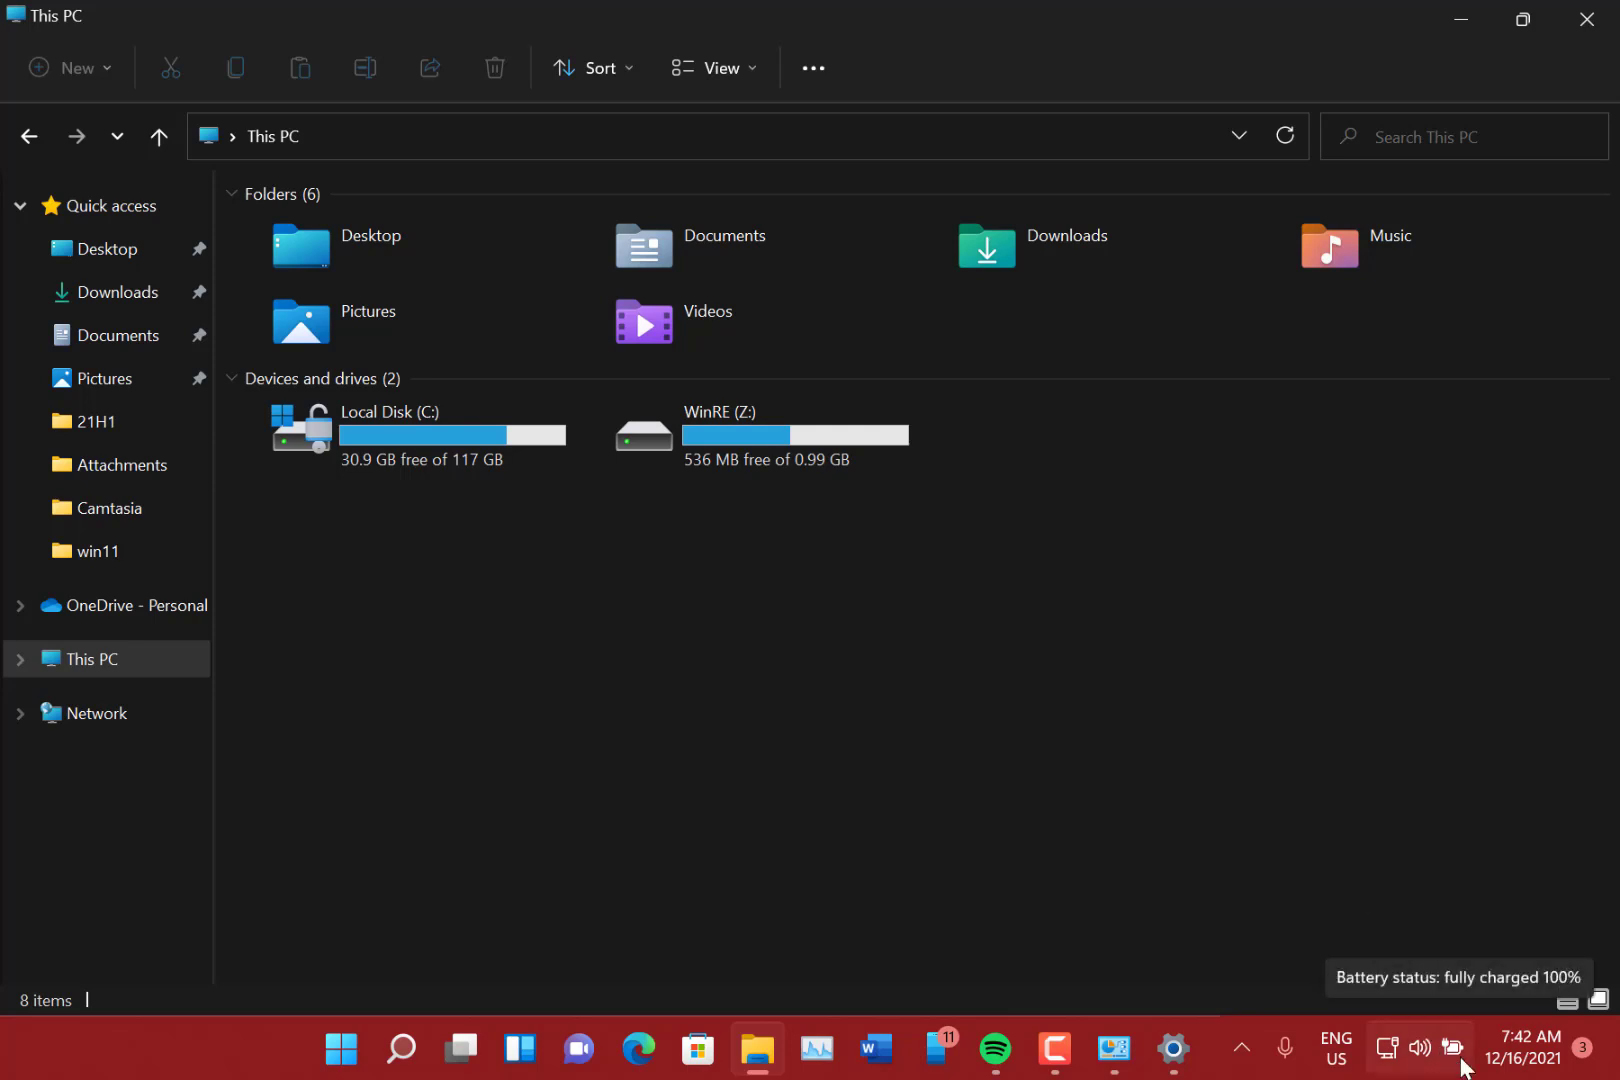
Expand the Personalise your background dropdown on the Background page.
left_click(1172, 1048)
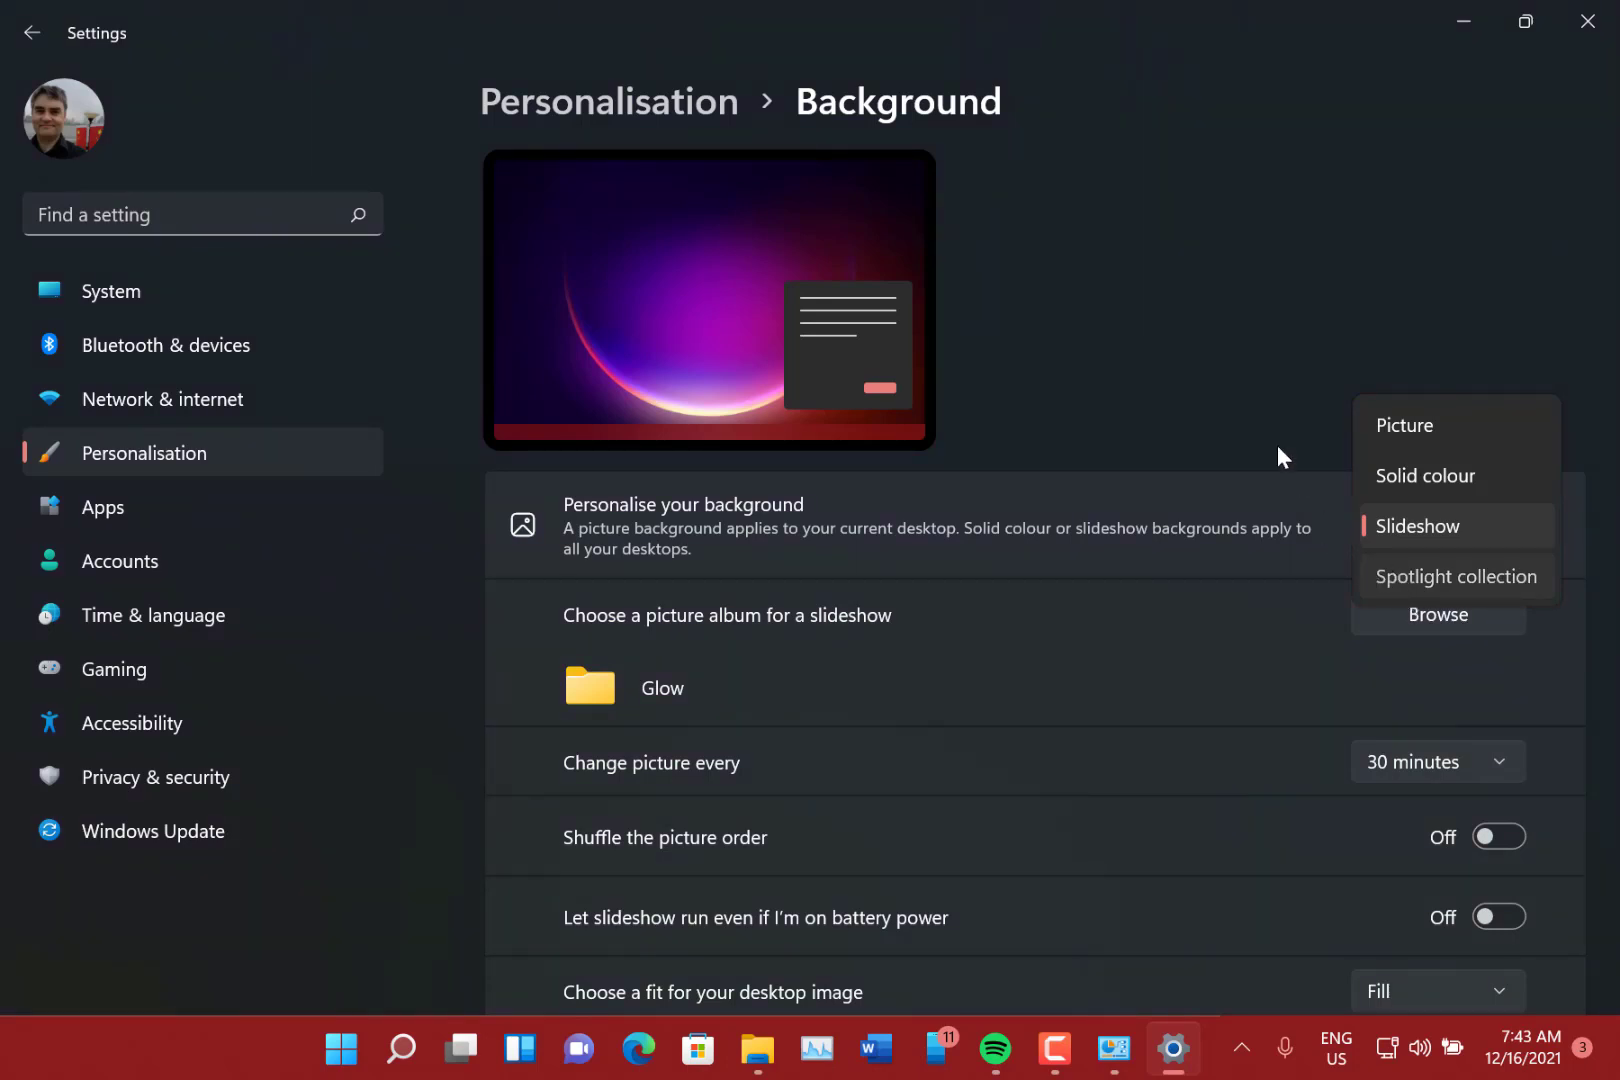
Set the background to Spotlight collection and reveal the new beach wallpaper on the desktop.
left_click(1456, 576)
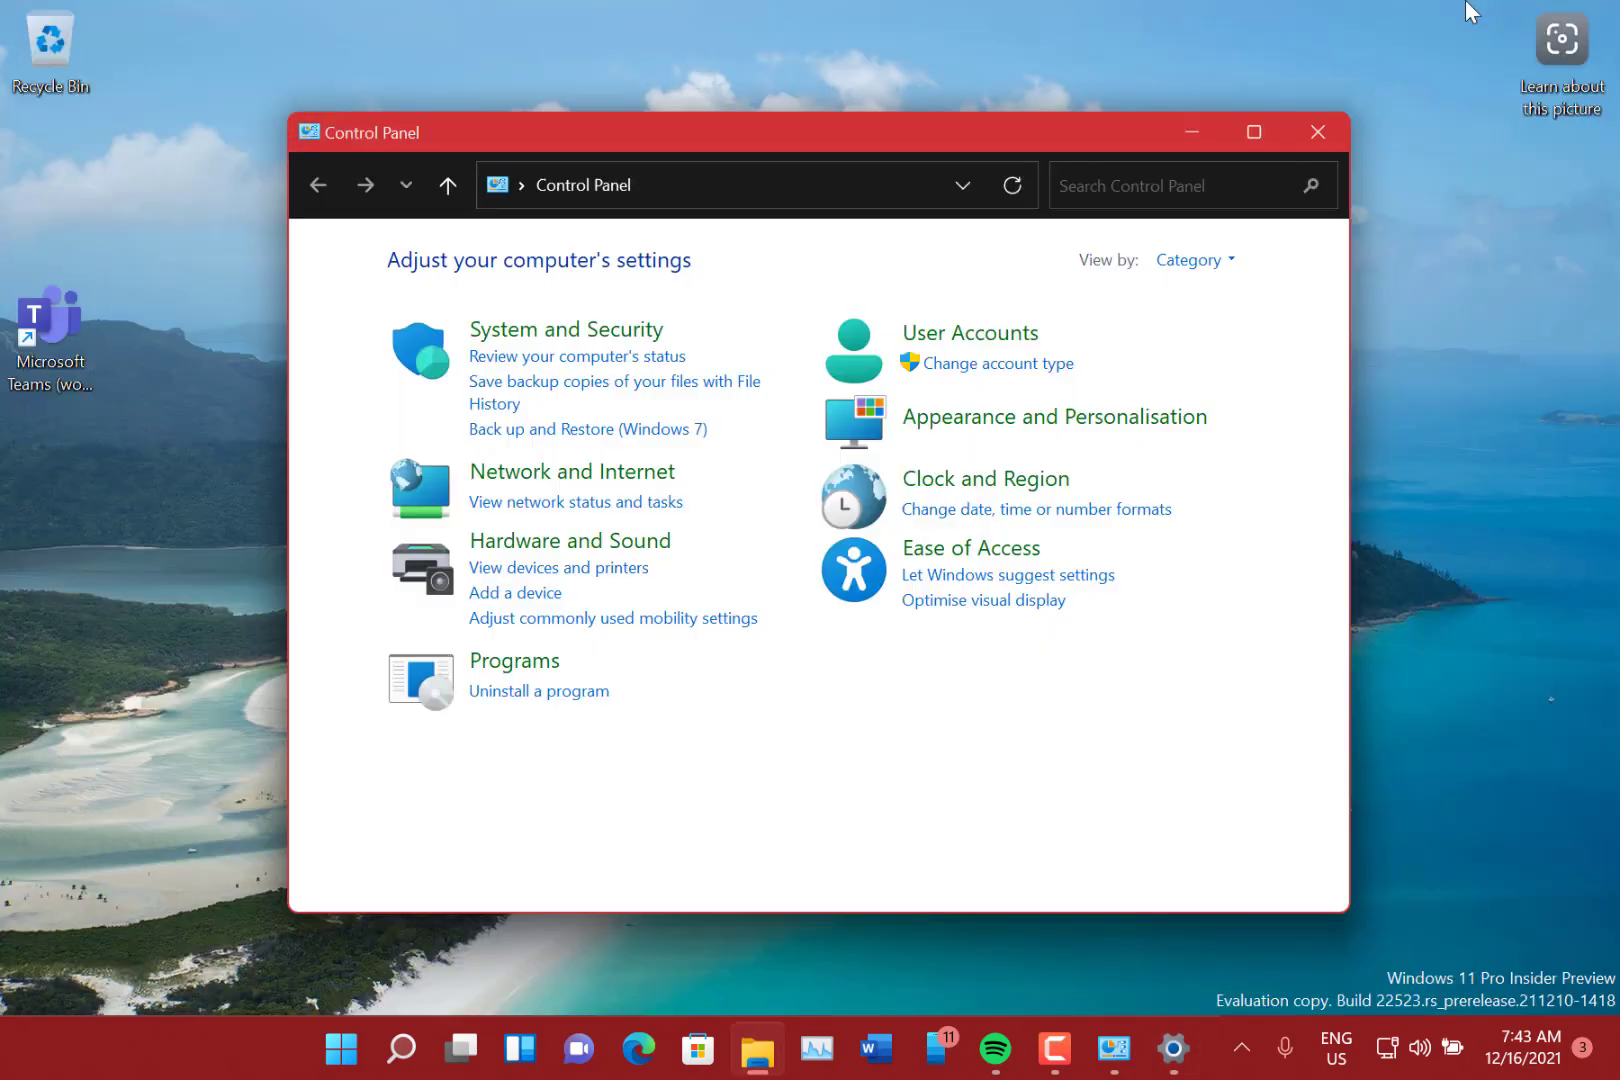
left_click(1316, 132)
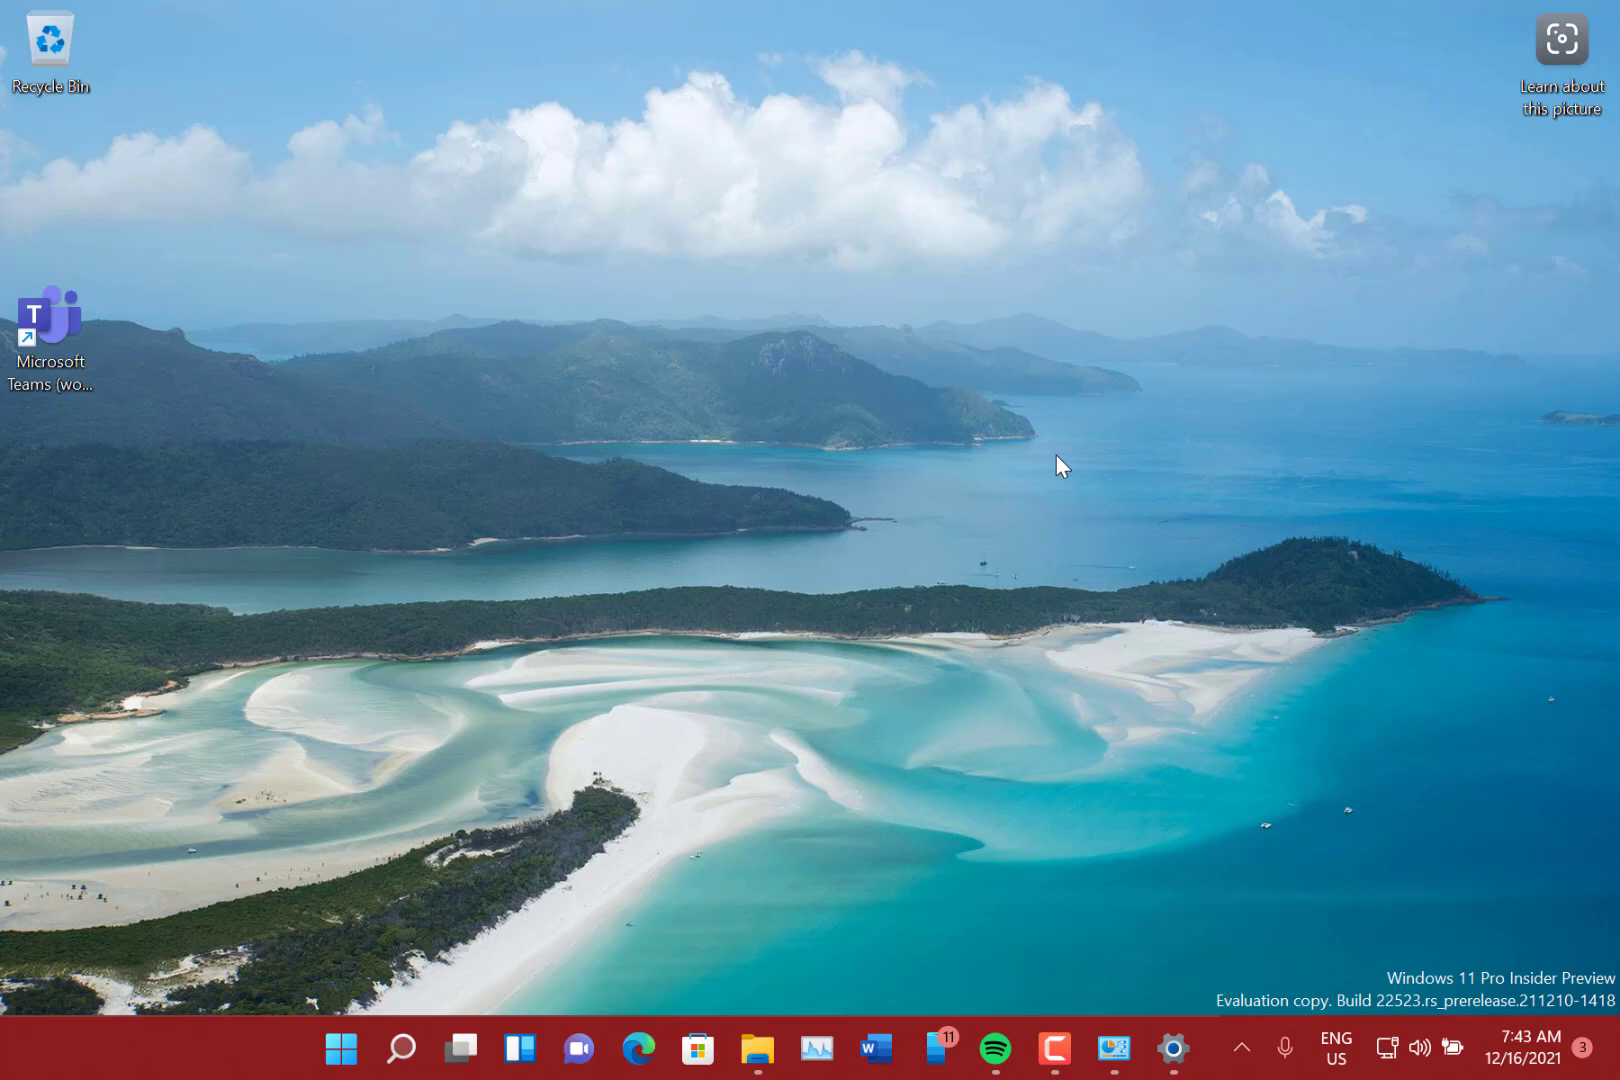
mouse_move(1222, 662)
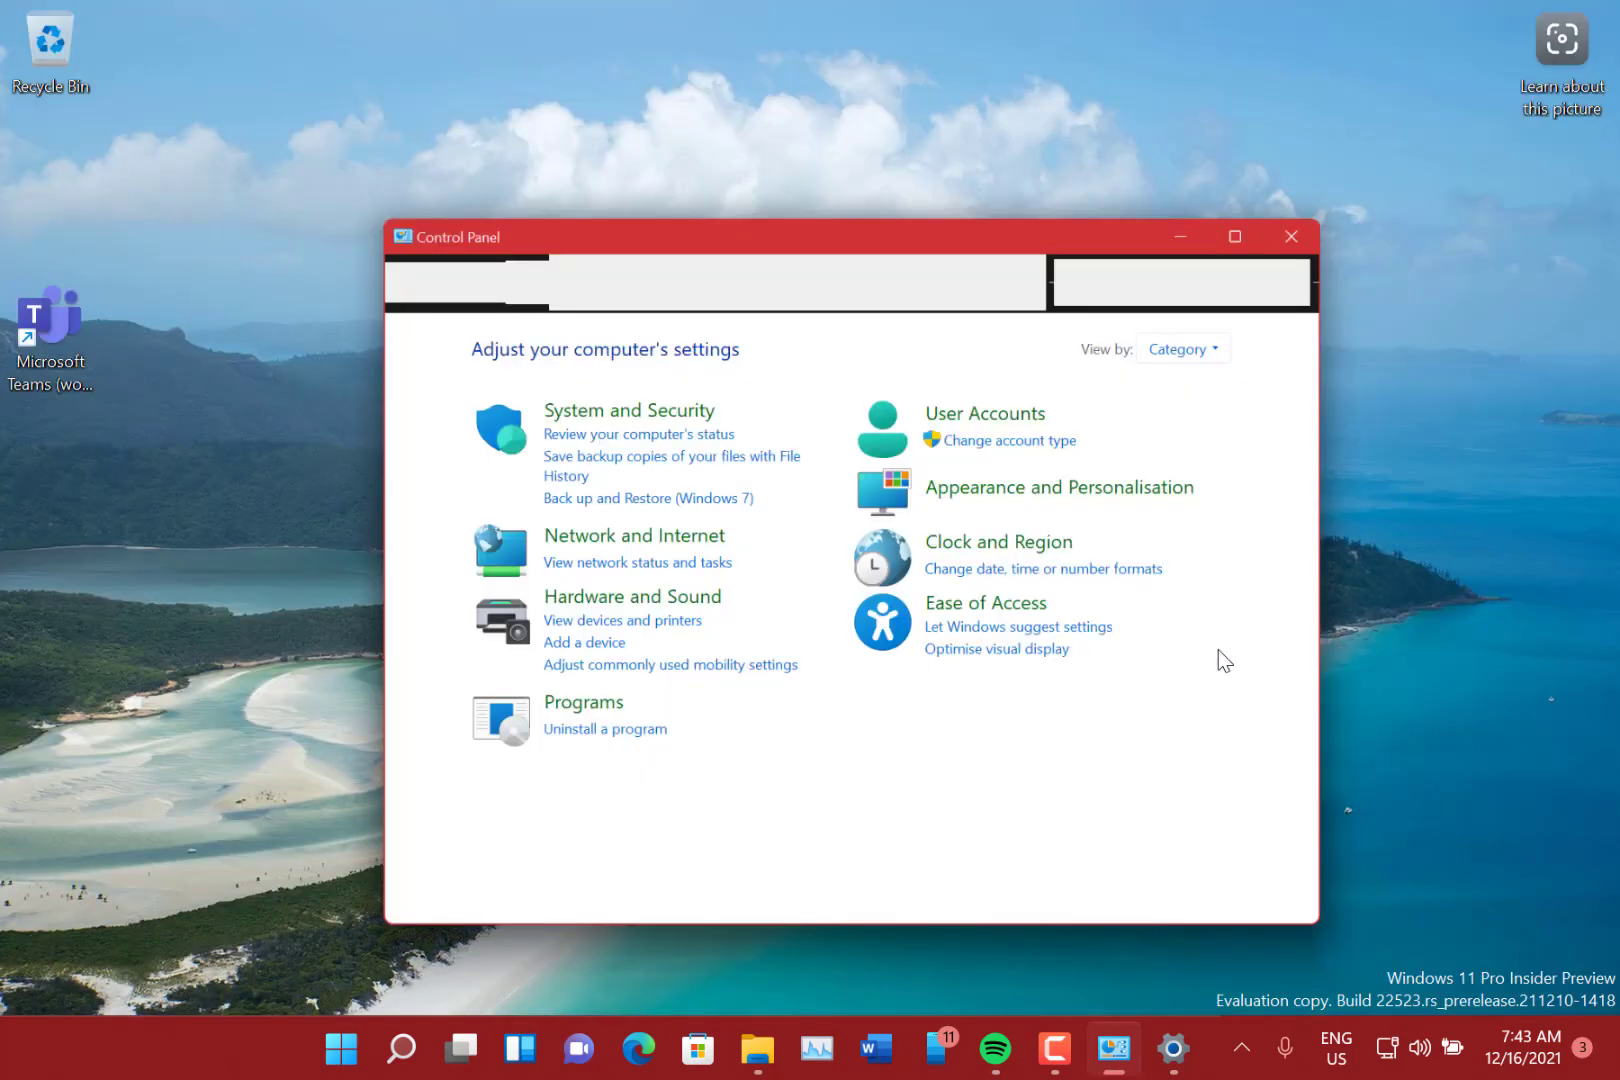
left_click(1290, 236)
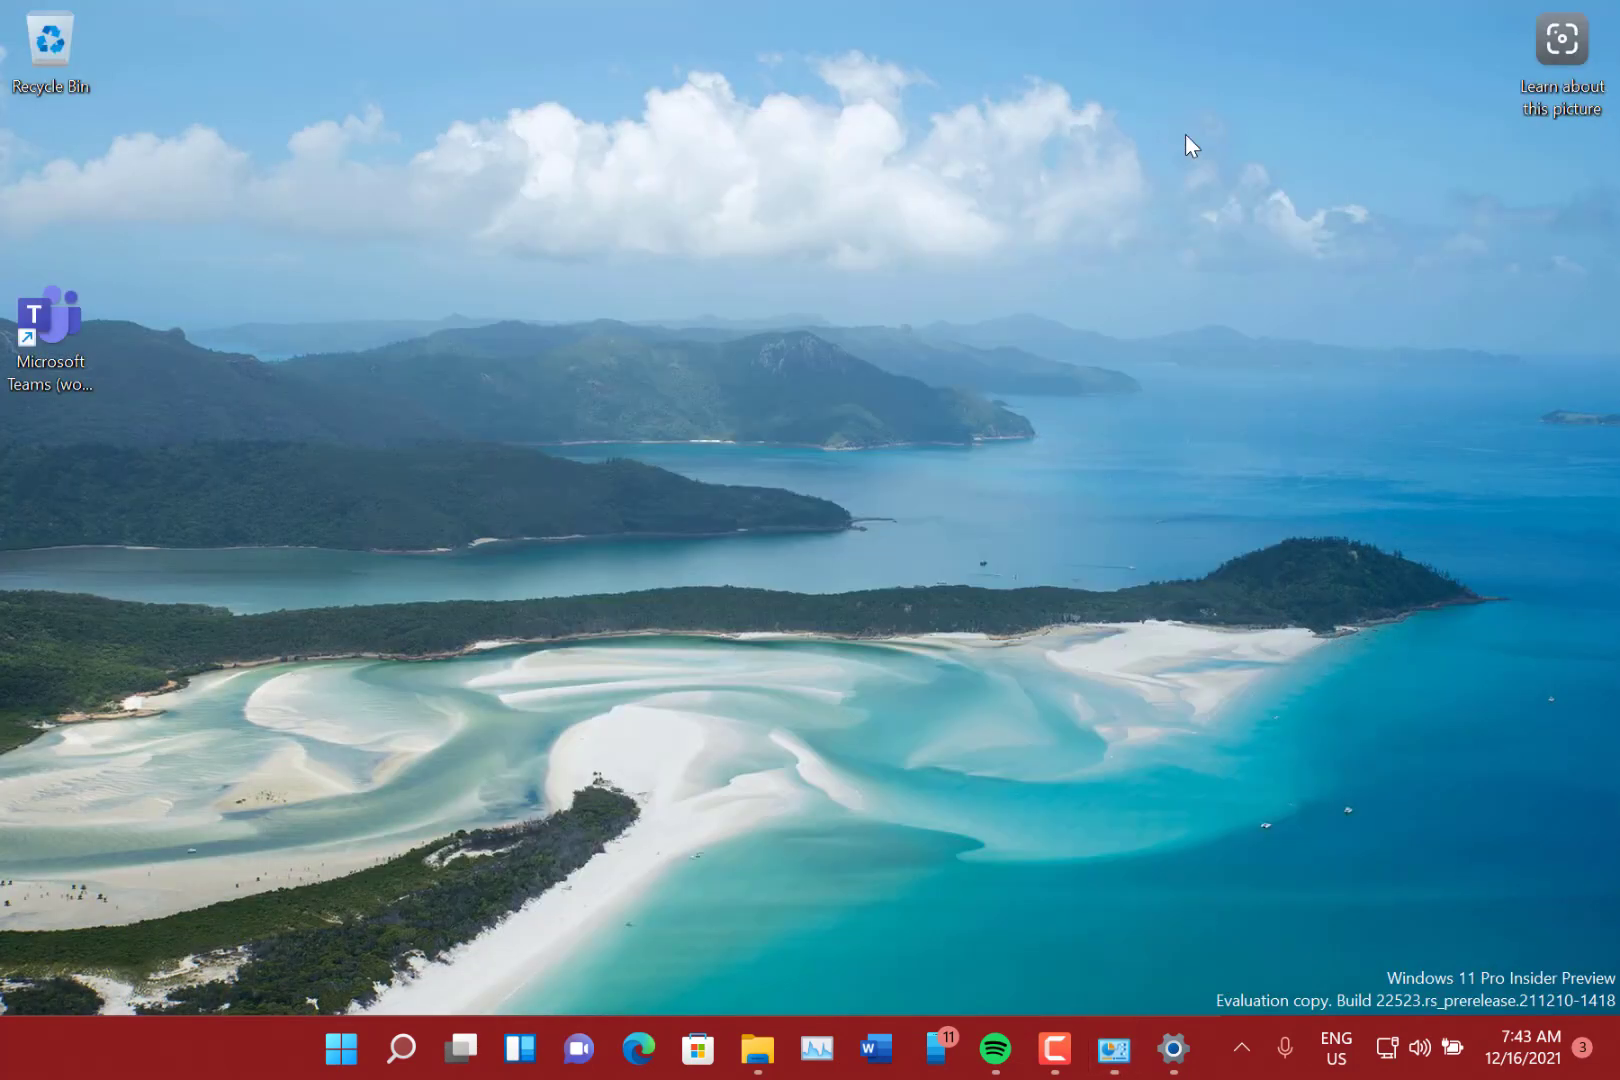
mouse_move(1156, 544)
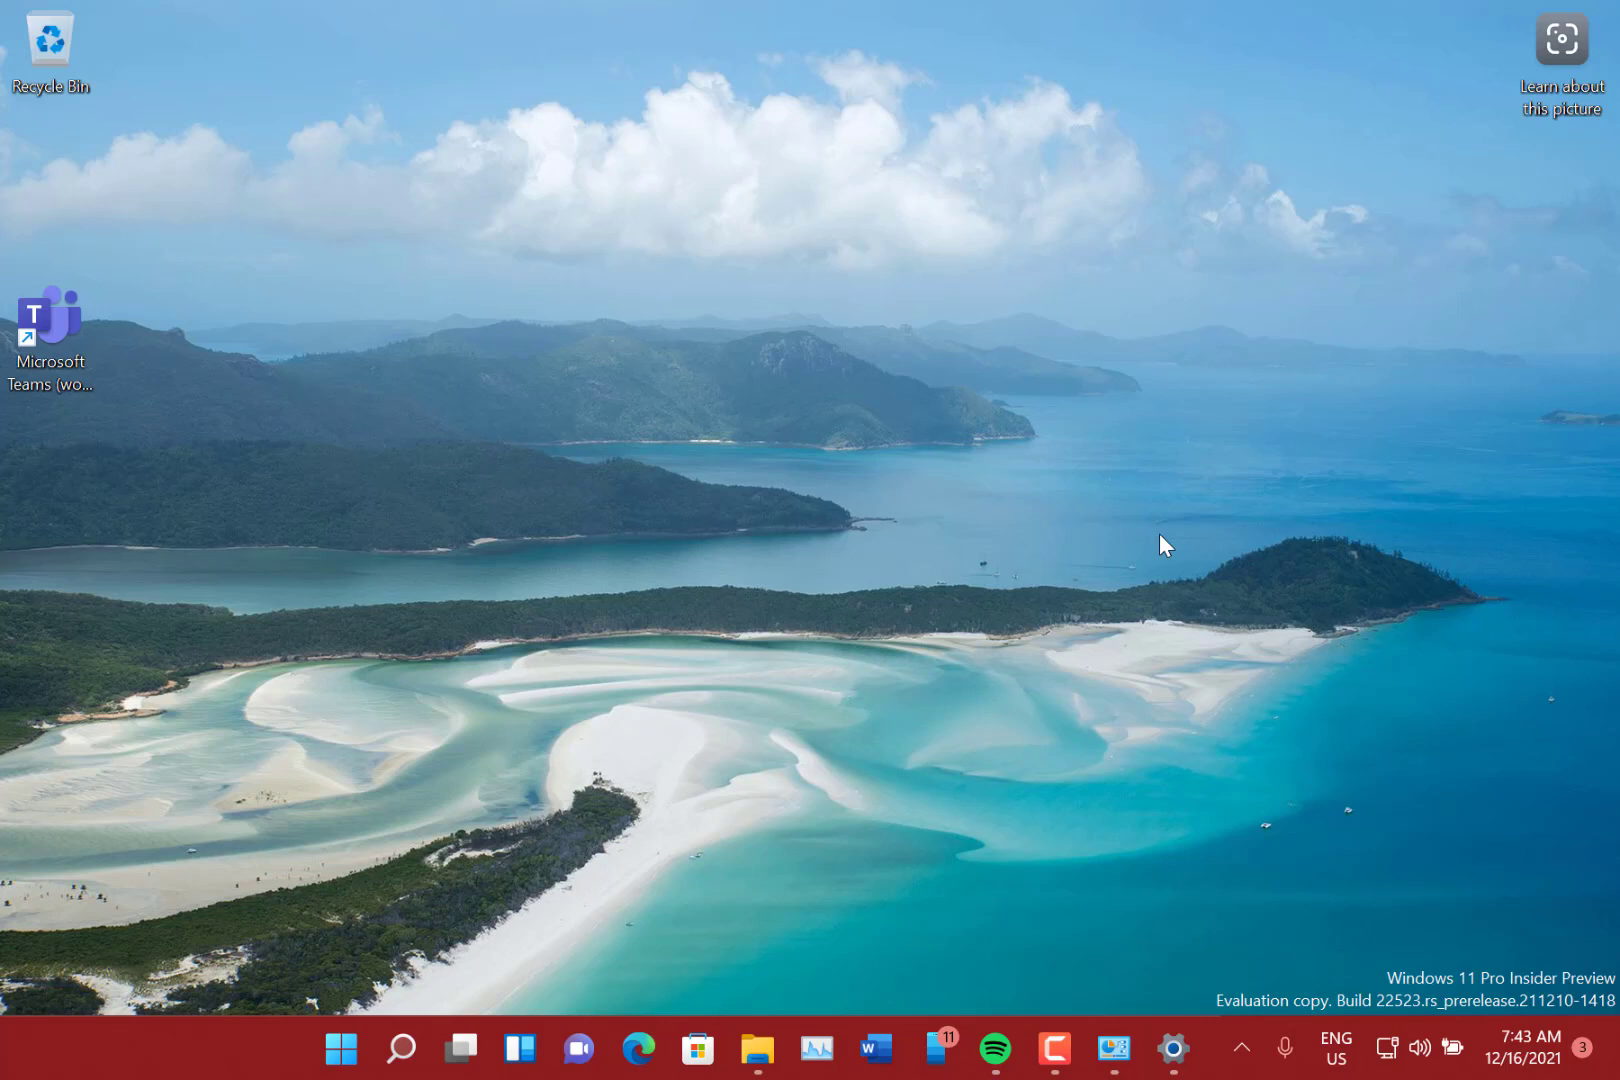
mouse_move(890, 544)
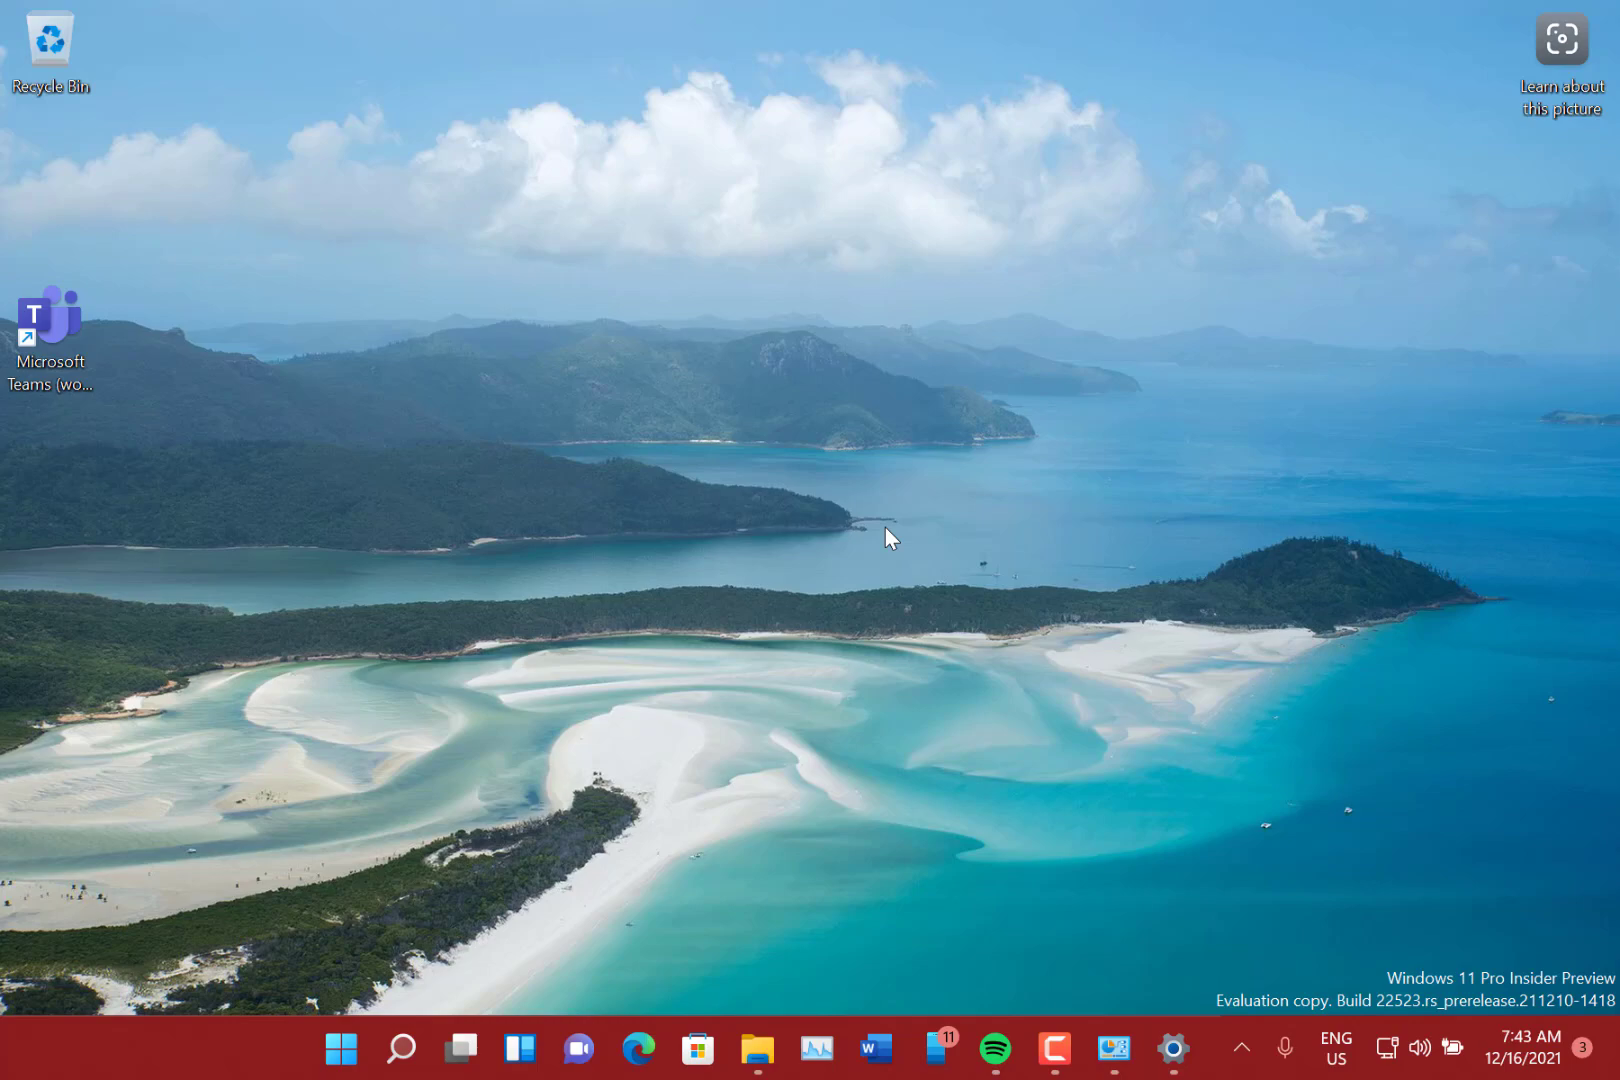
mouse_move(948, 668)
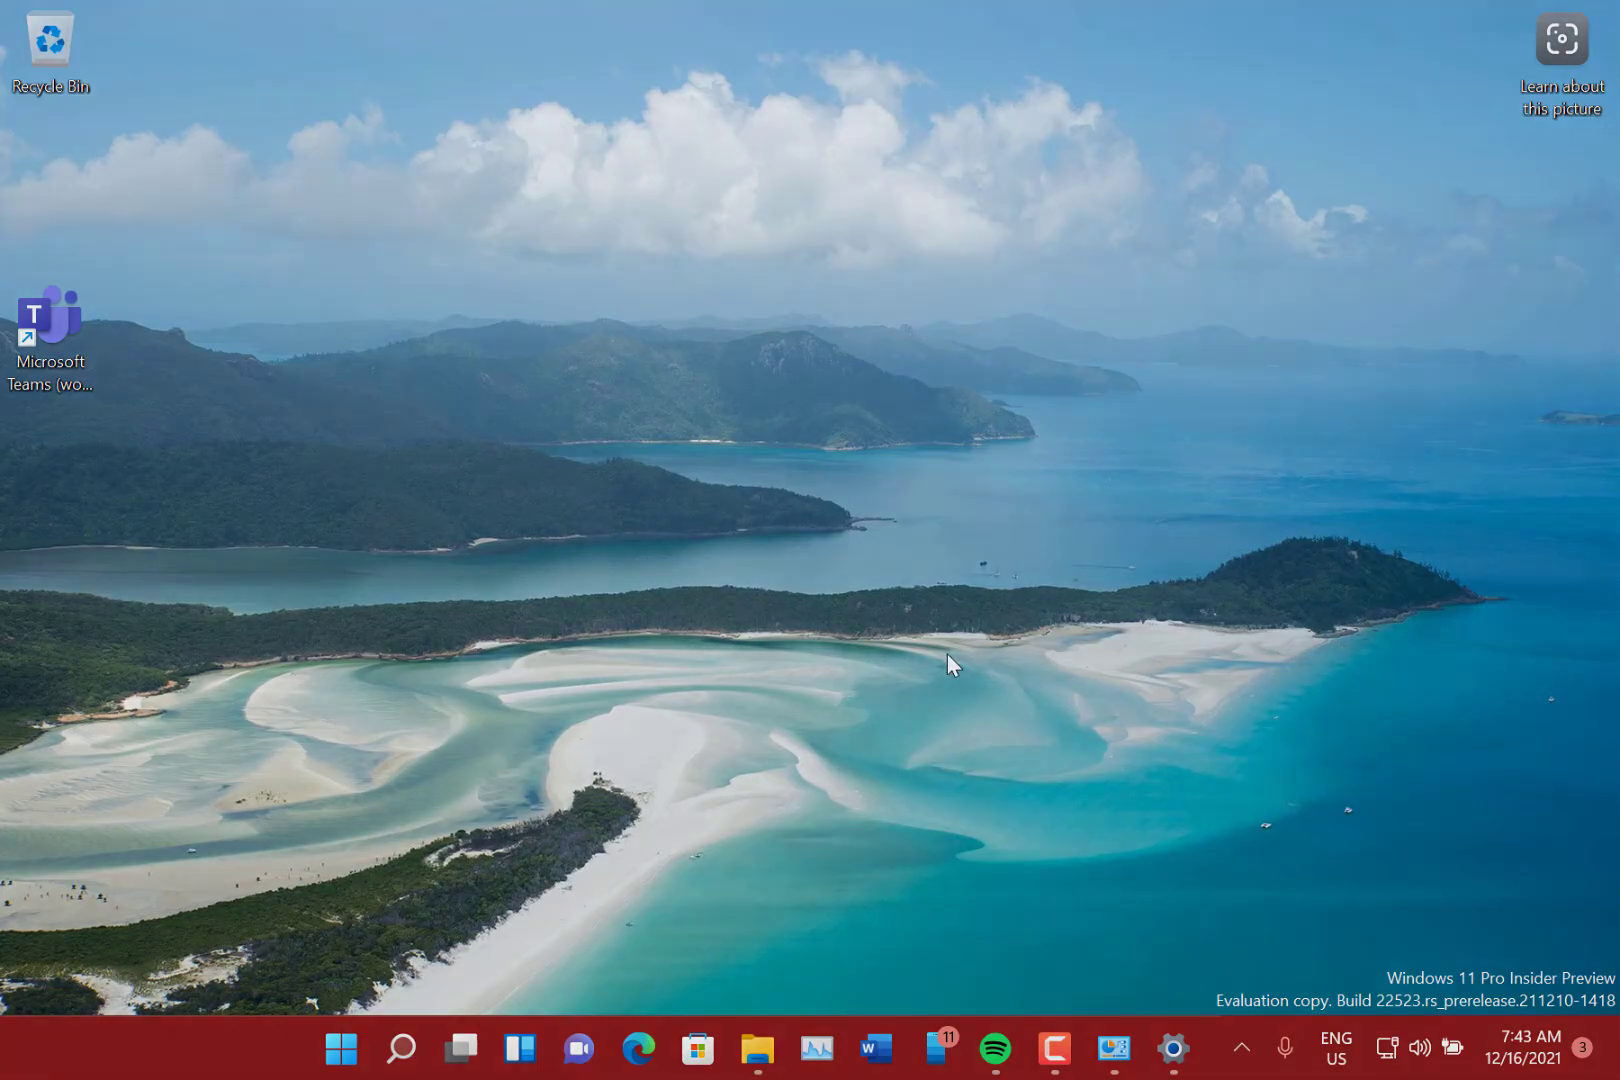